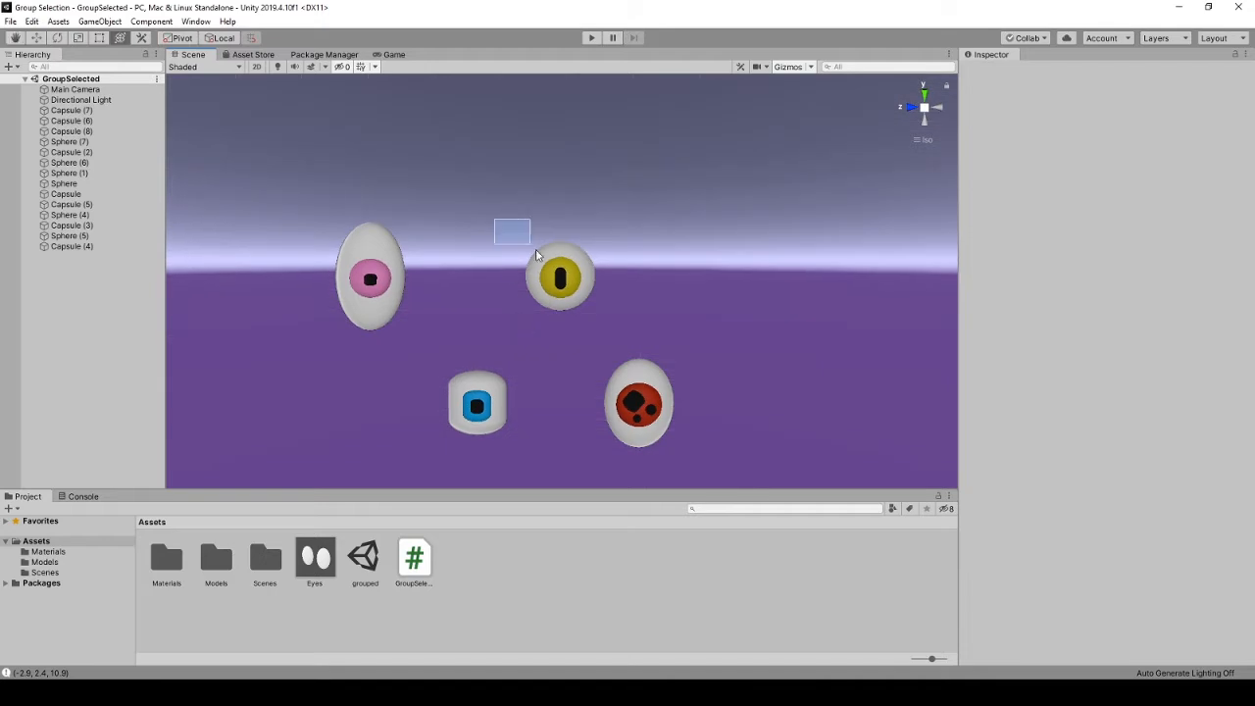
# - Switch from the MenuItem scripting reference back to the Unity Editor scene
pyautogui.click(561, 278)
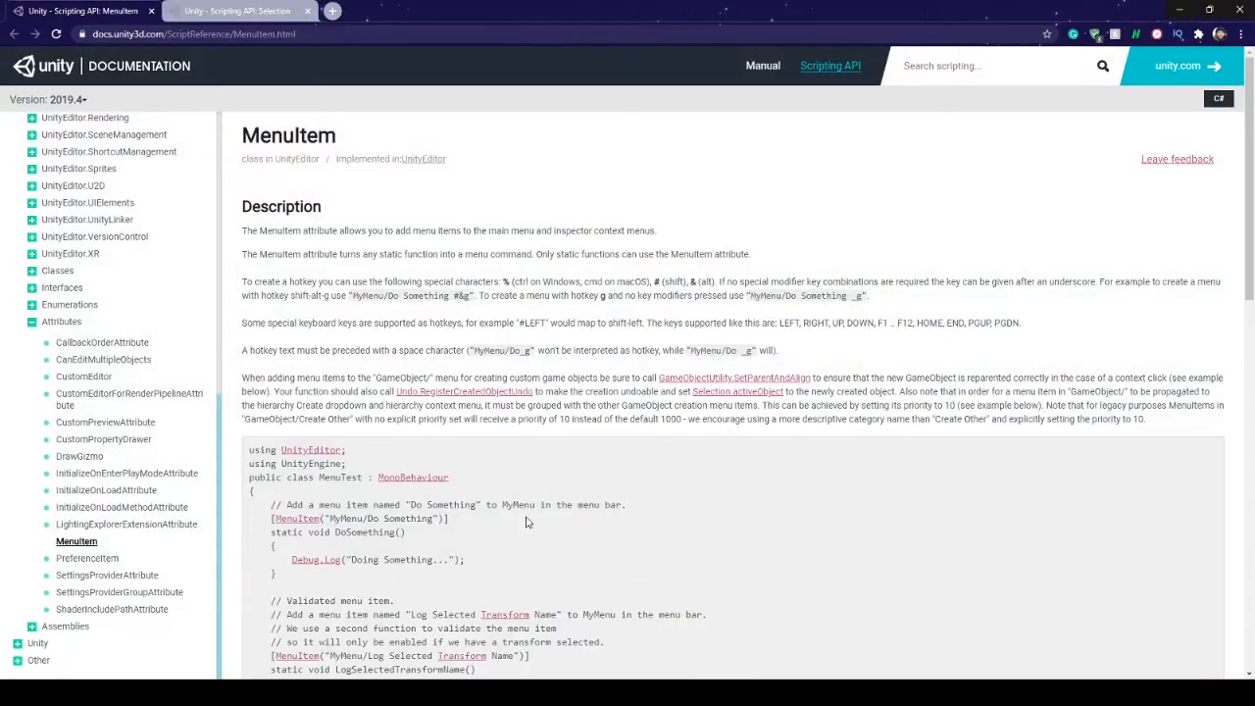
pyautogui.click(235, 10)
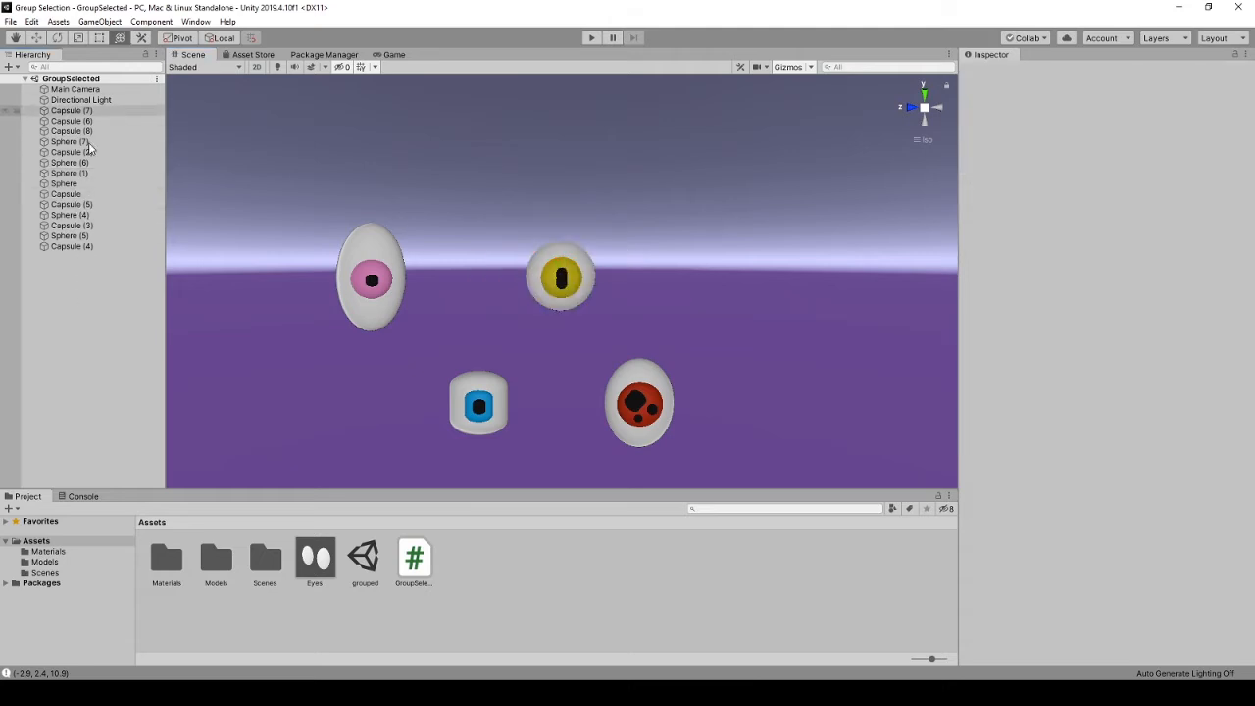
pyautogui.click(561, 278)
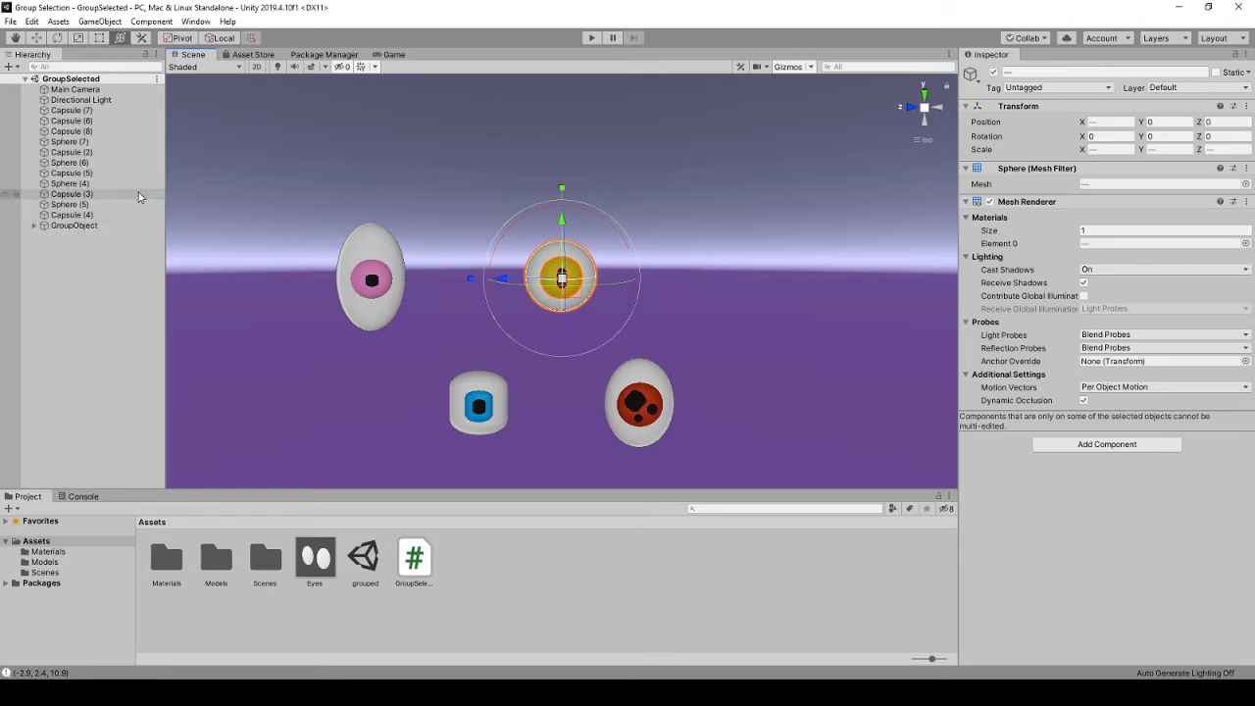
# - Expand the new GroupObject and select the yellow eye's Sphere (1), Sphere and Capsule
pyautogui.click(73, 226)
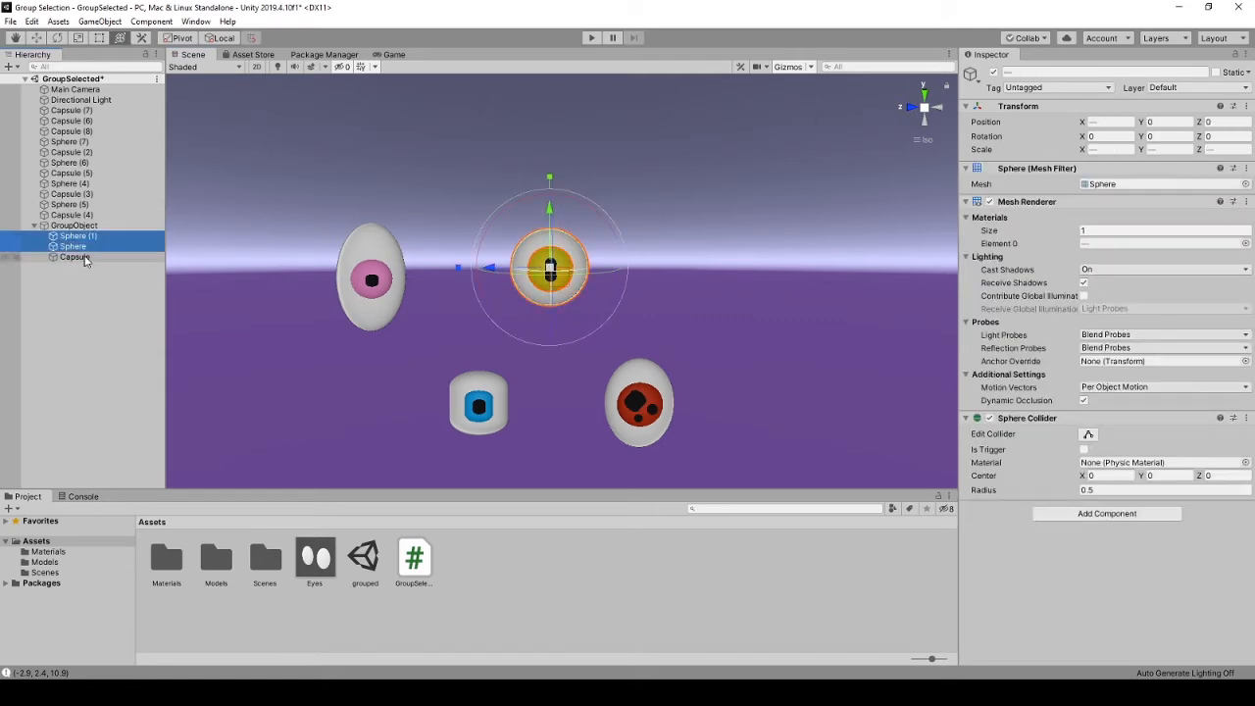
pyautogui.click(74, 226)
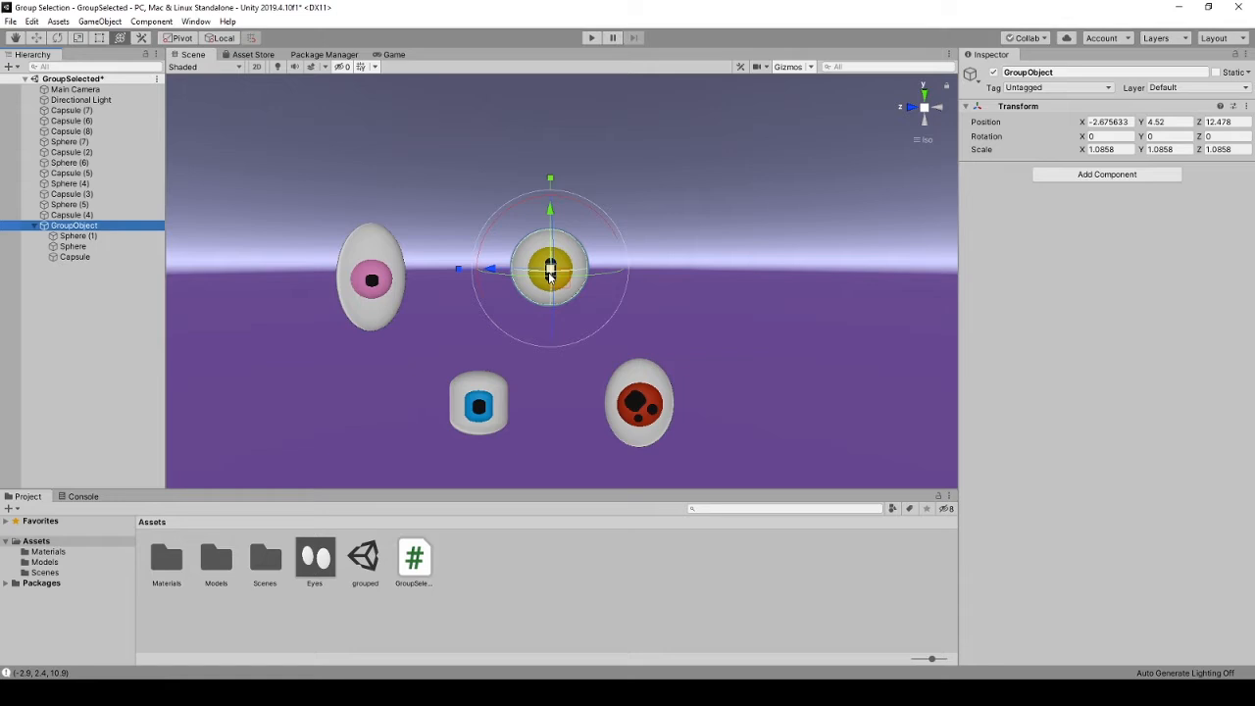
pyautogui.click(76, 235)
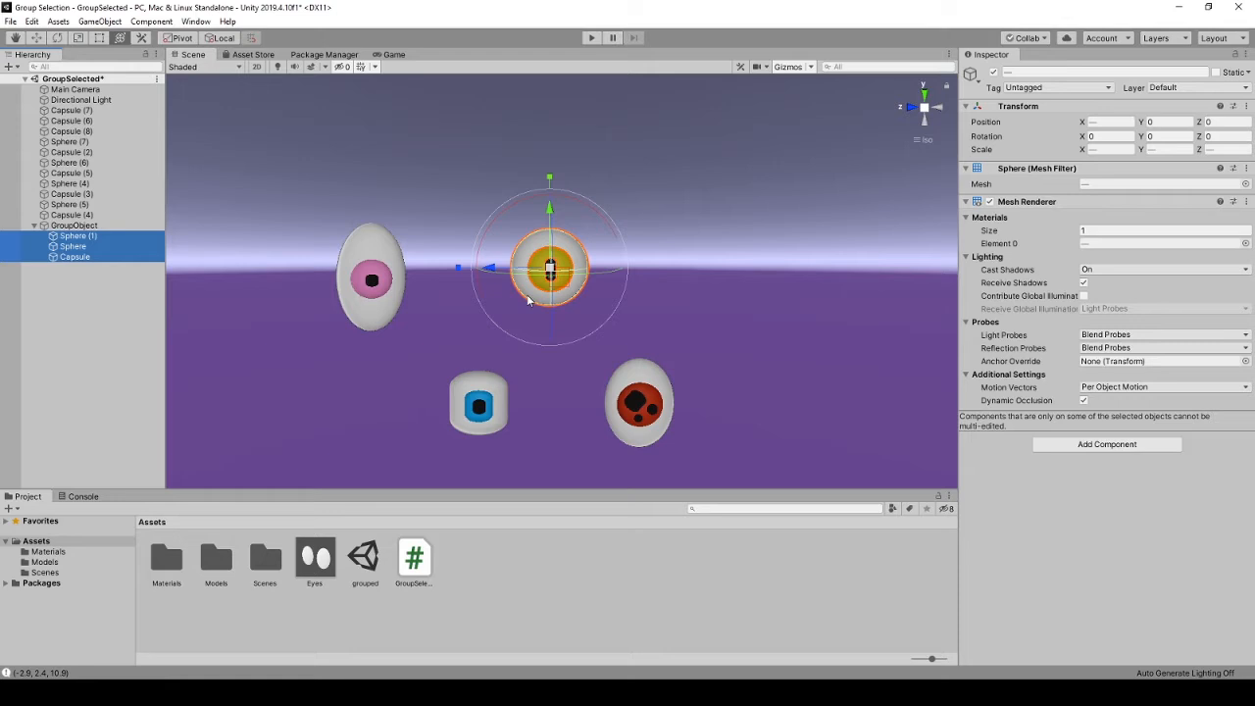
pyautogui.moveTo(522, 297)
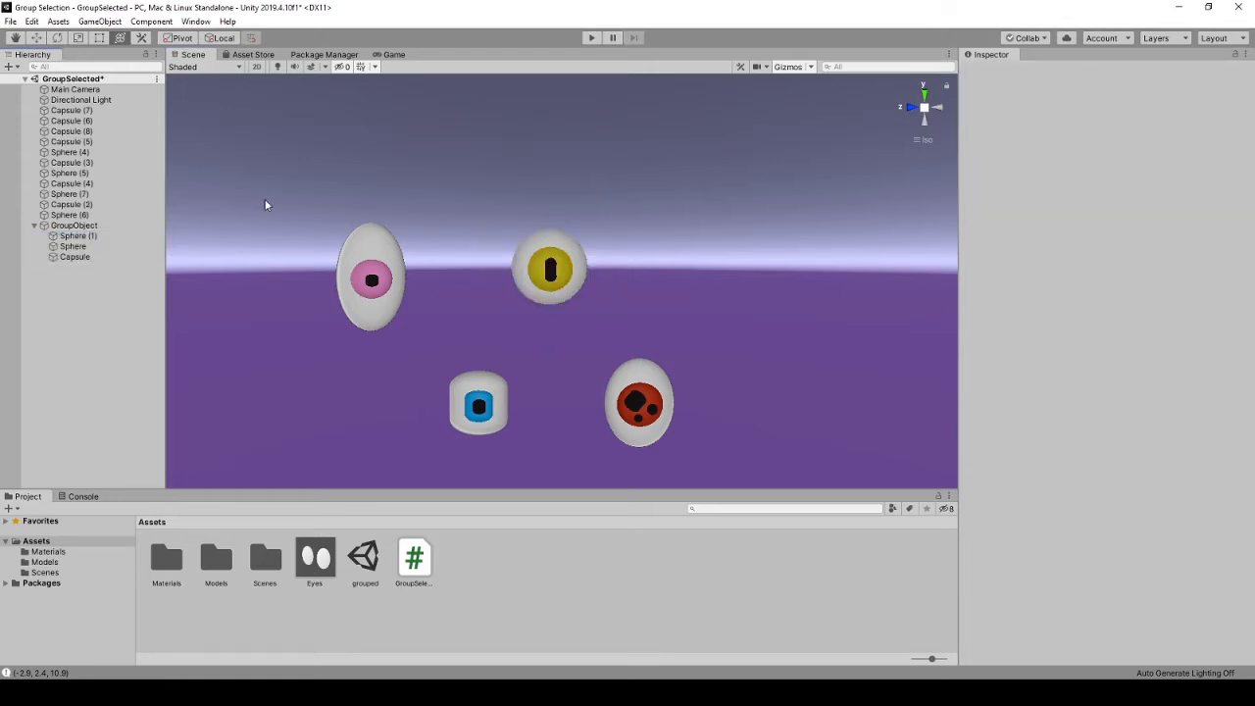
# - Group the pink eye's pieces with GameObject > Custom Commands > Group Selected
pyautogui.click(372, 279)
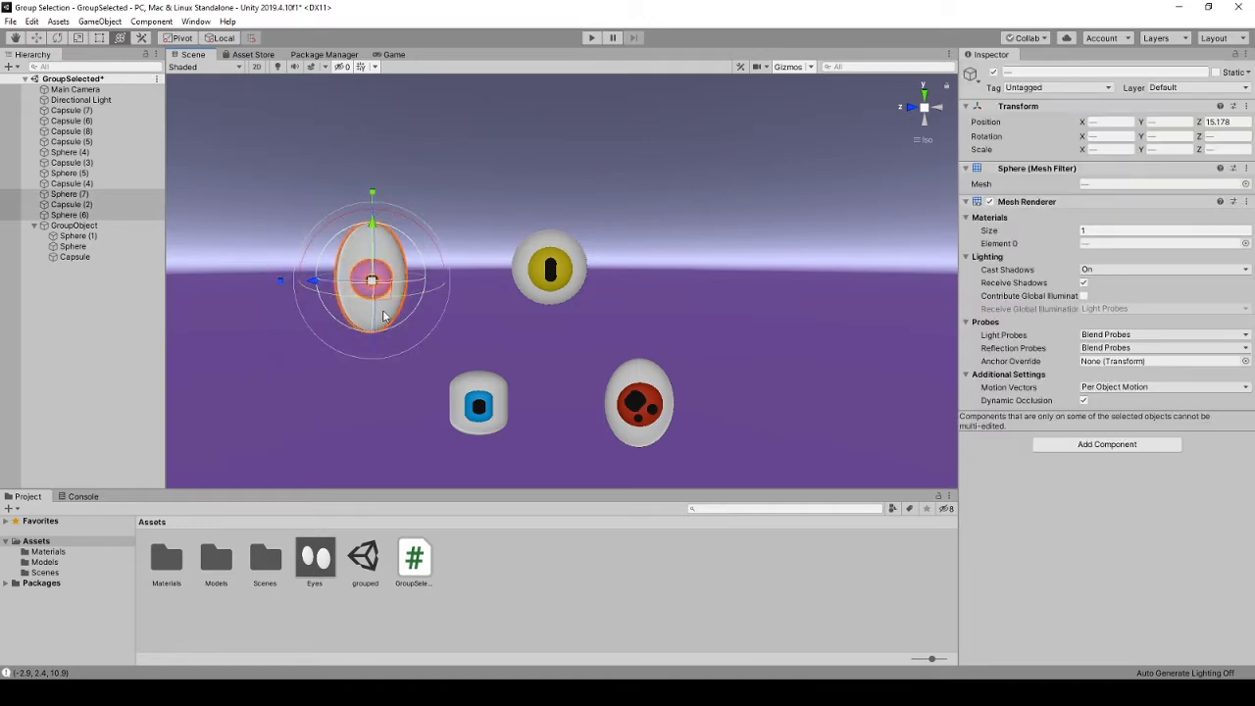
pyautogui.click(100, 20)
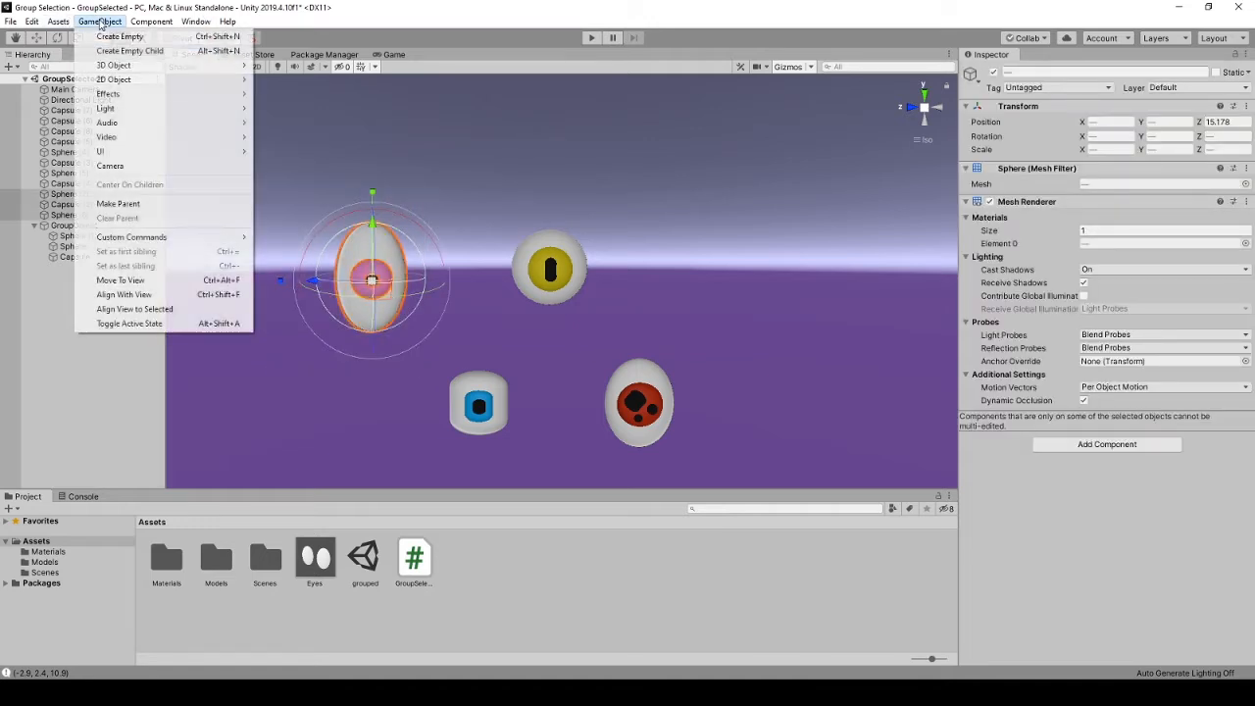
pyautogui.moveTo(131, 236)
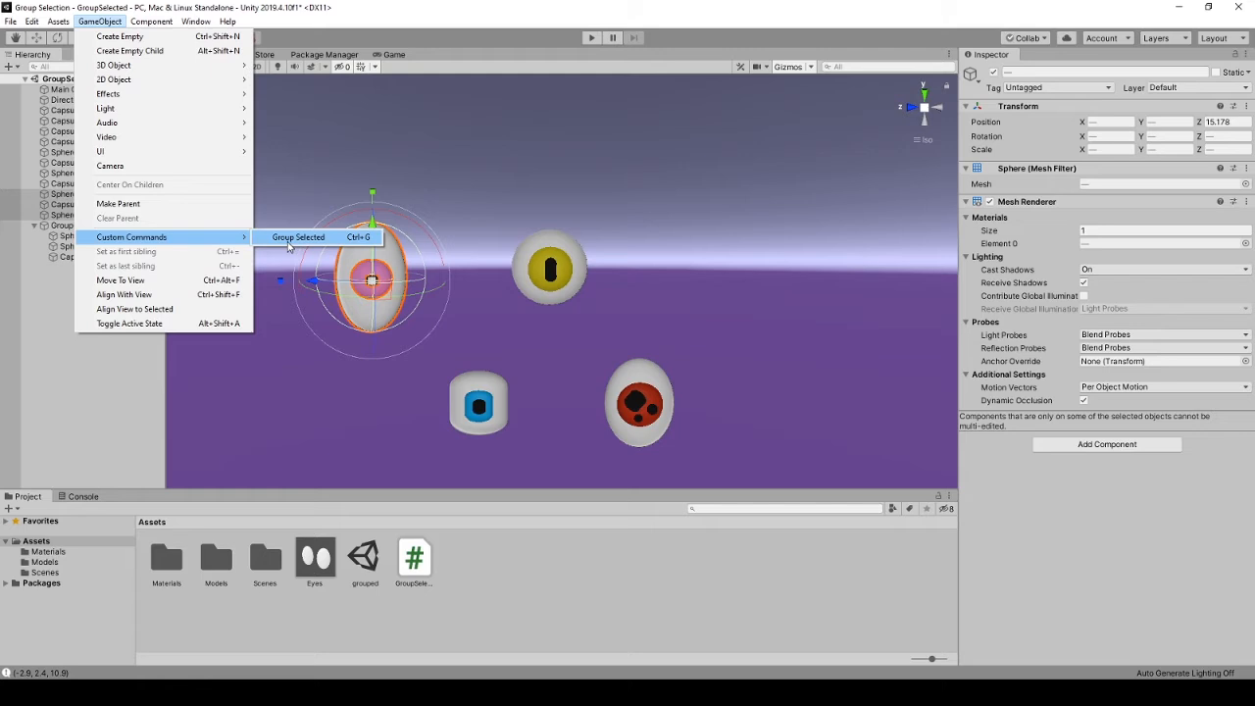
pyautogui.moveTo(358, 244)
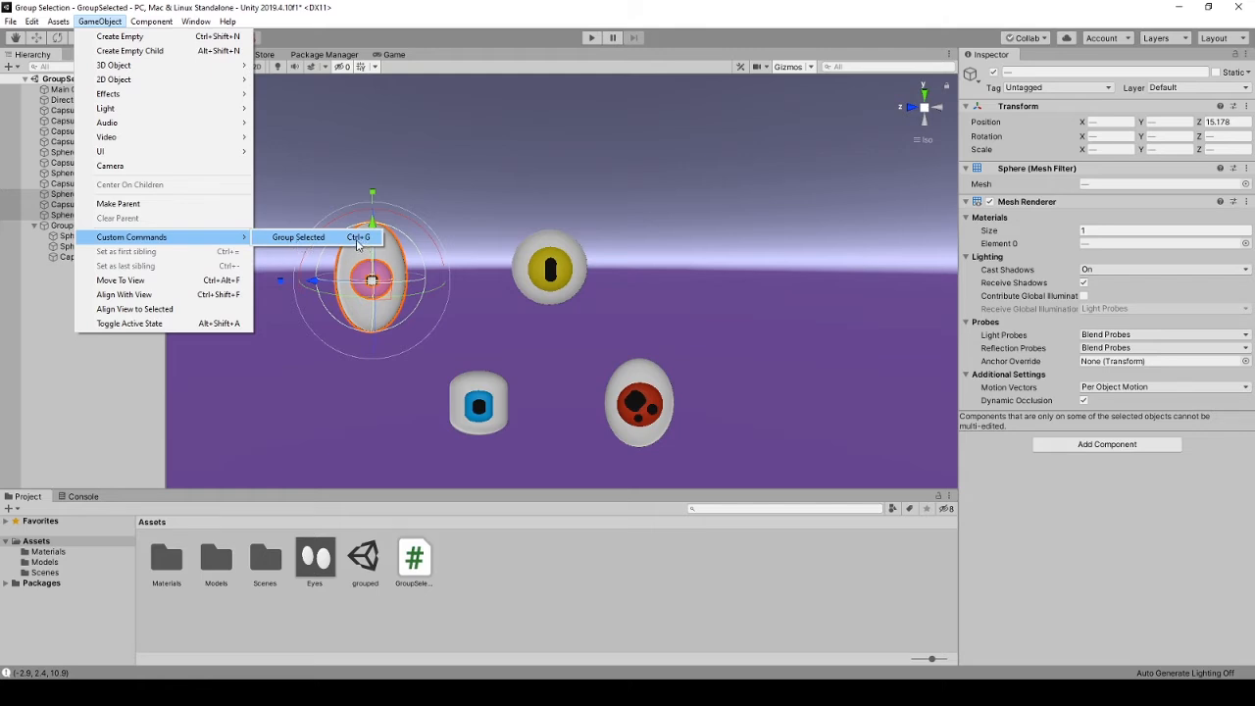
pyautogui.click(297, 236)
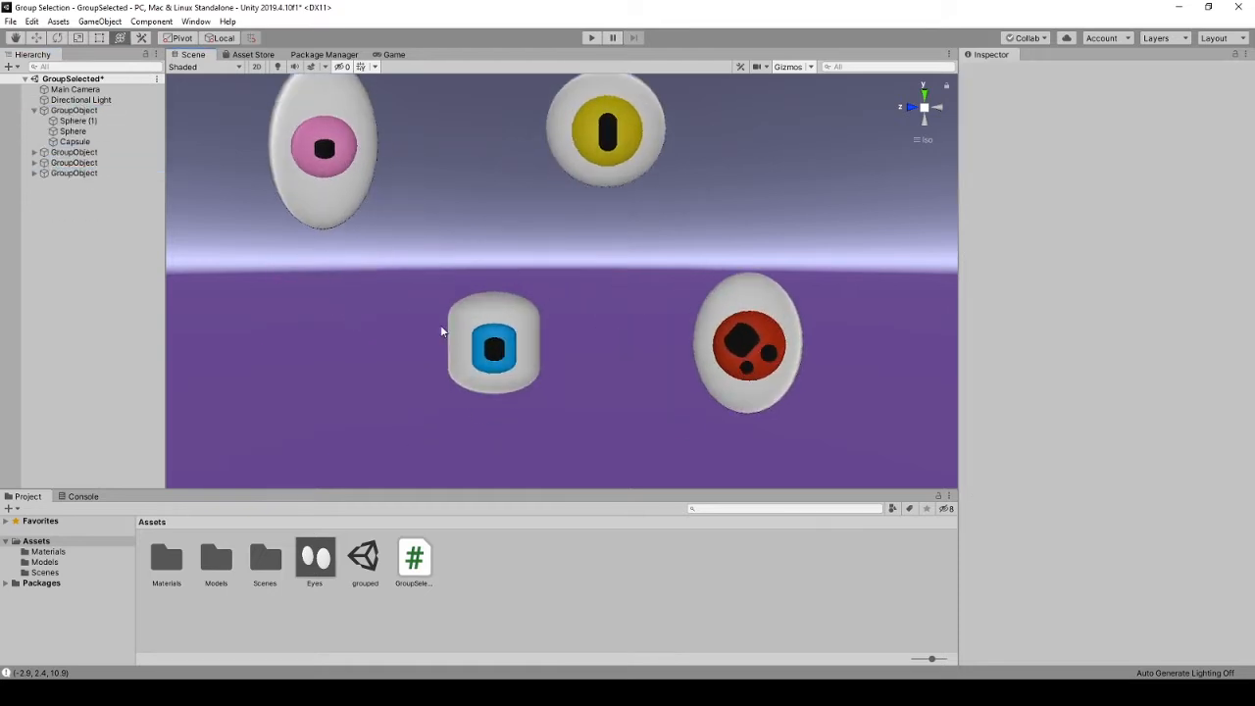
# - Expand the blue eye's group and select Capsule (7) and Capsule (8) for grouping
pyautogui.click(495, 347)
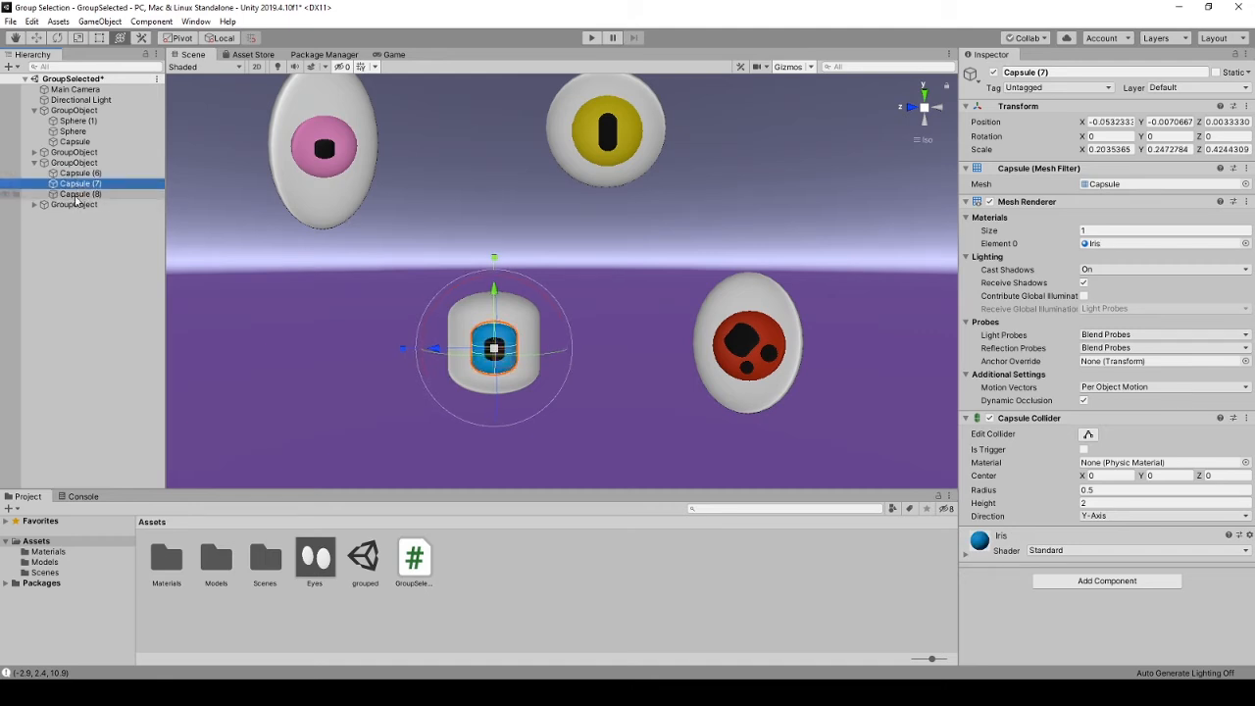
pyautogui.click(74, 163)
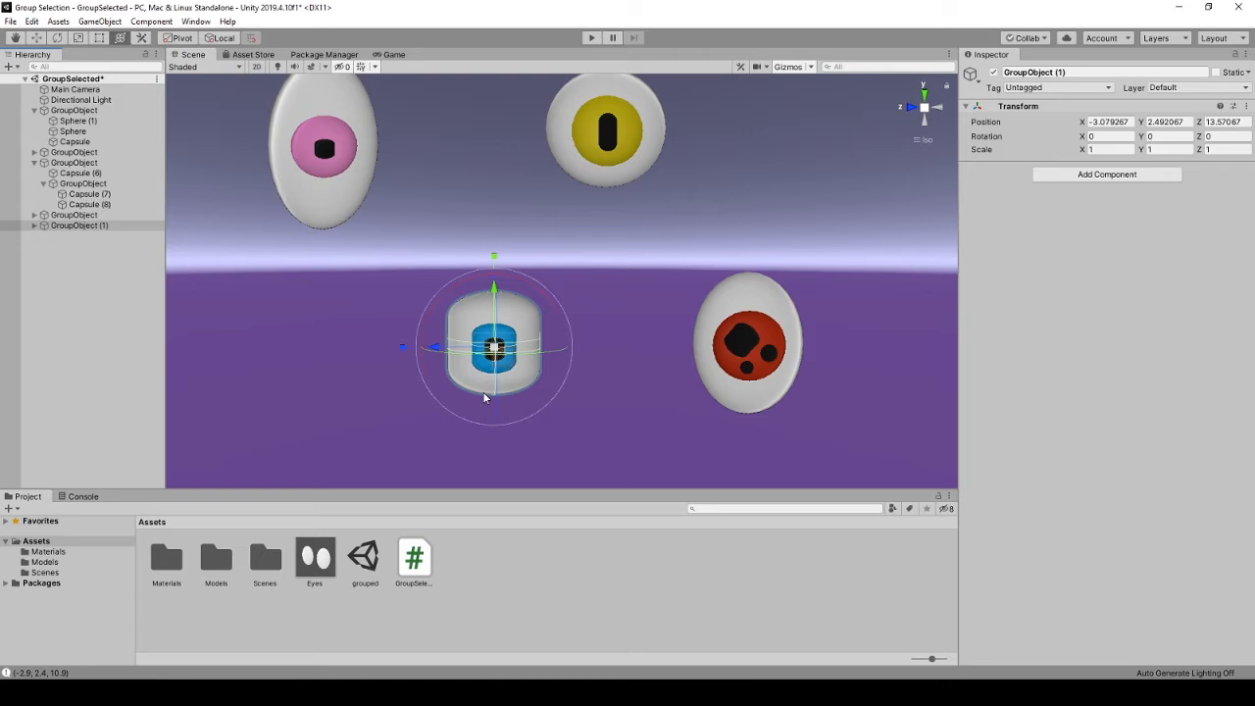
pyautogui.click(75, 163)
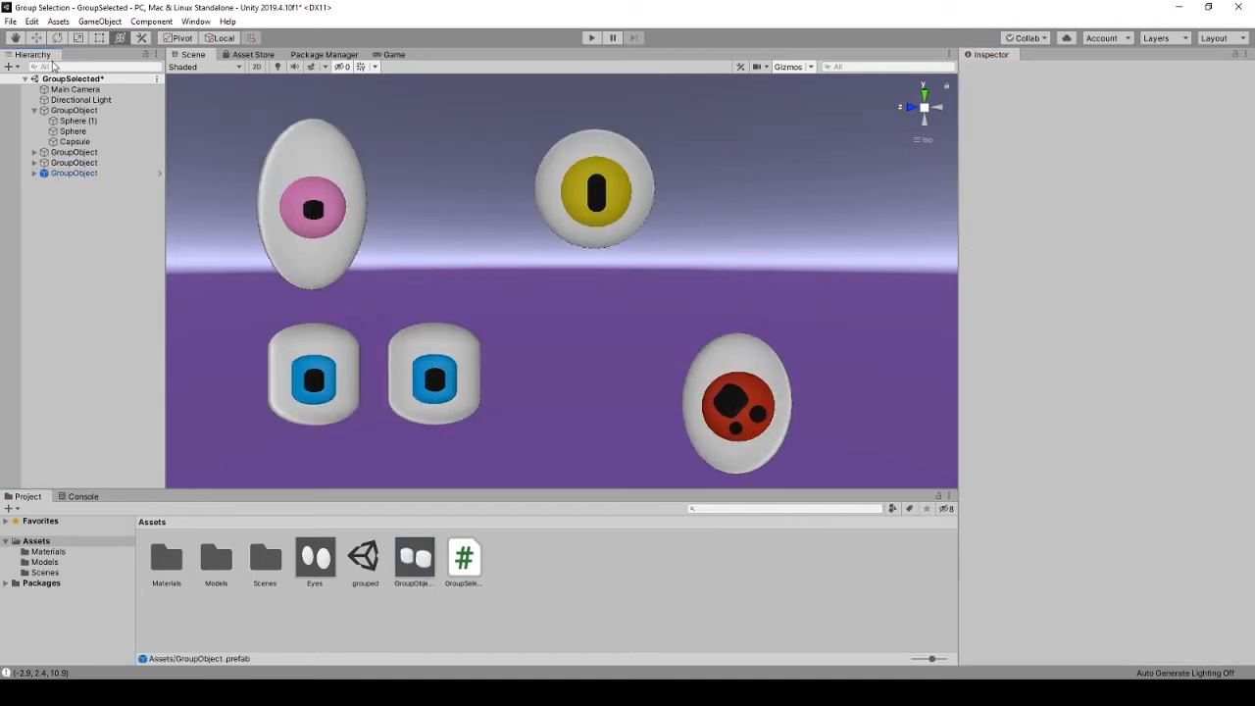
# - Discard the unsaved scene changes and reselect the eye pieces in the Hierarchy to regroup them
pyautogui.click(103, 182)
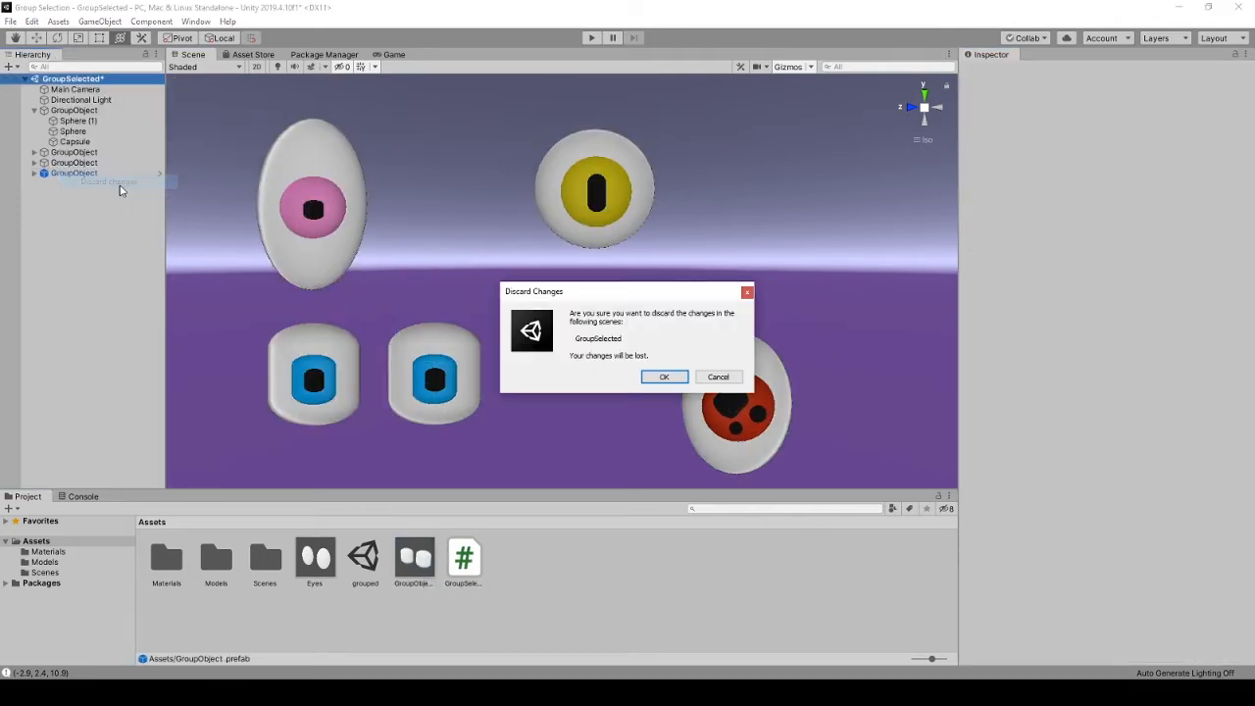
pyautogui.click(664, 376)
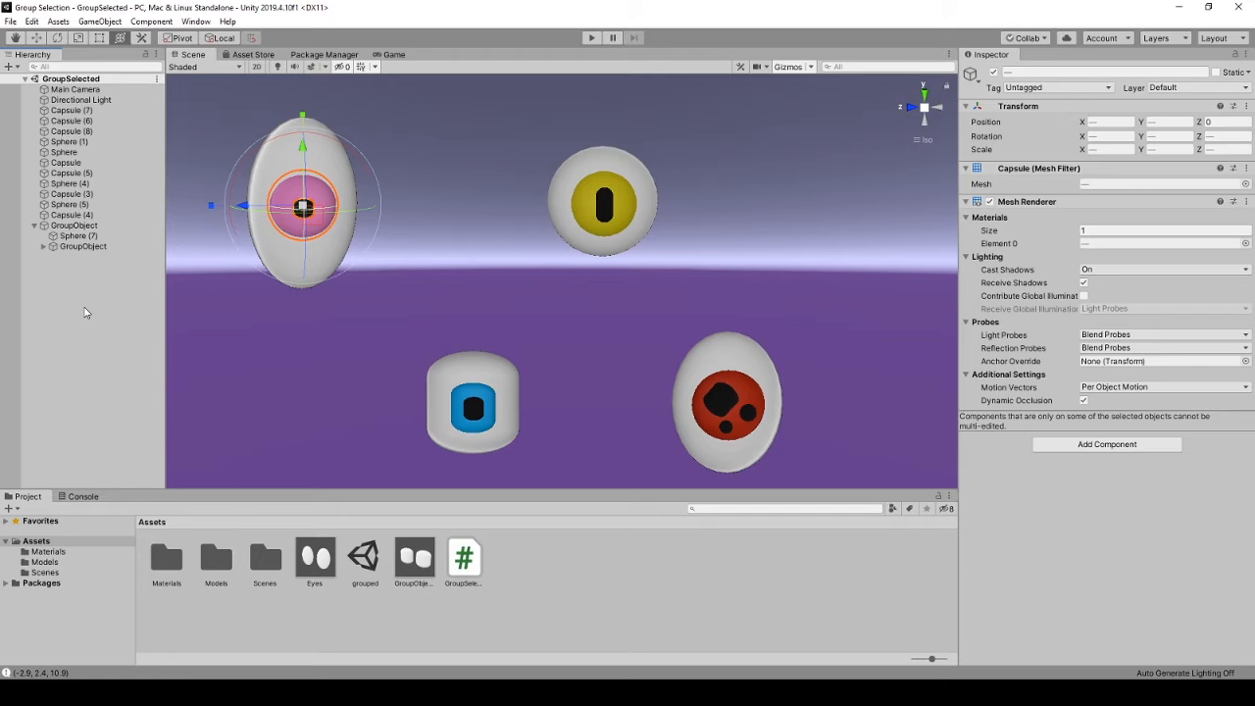
pyautogui.click(83, 215)
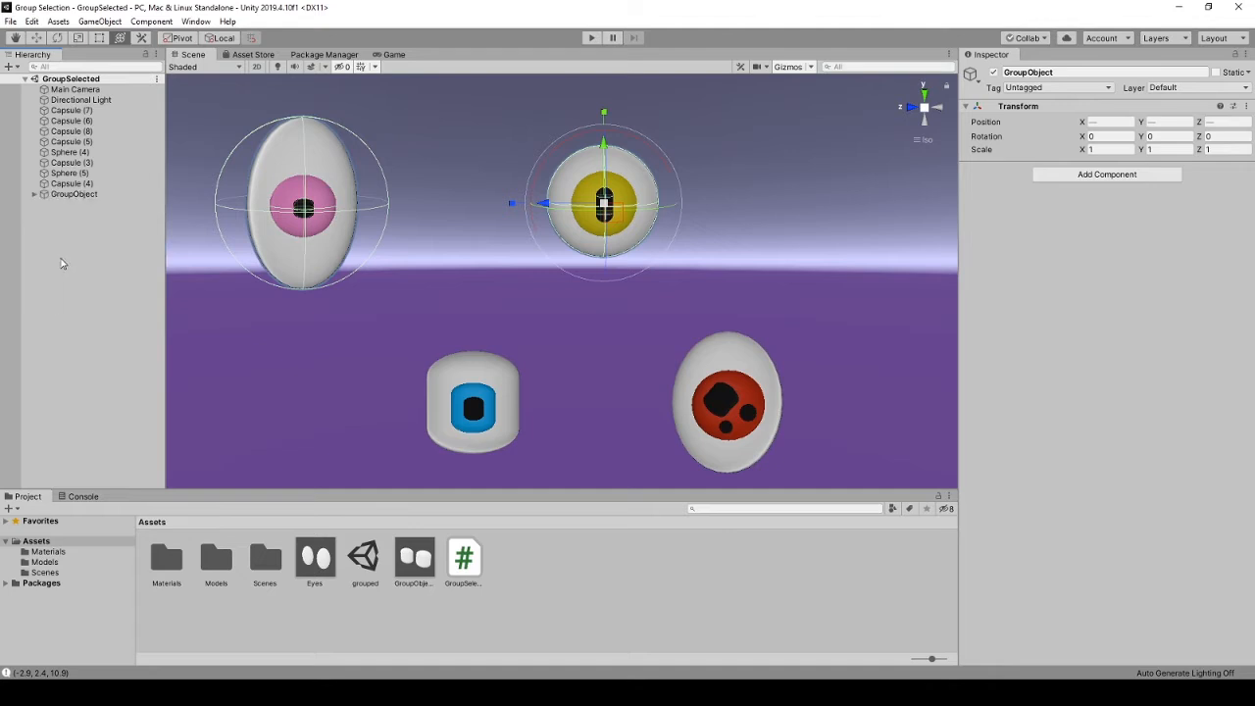
pyautogui.click(74, 246)
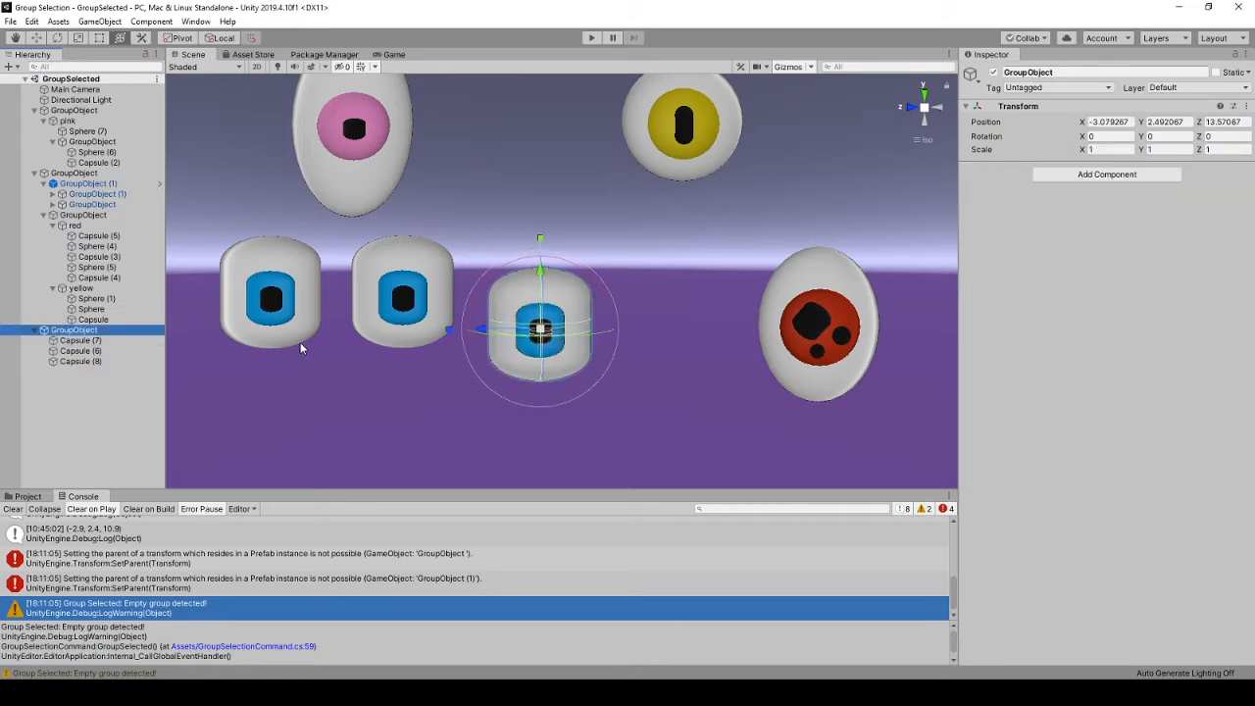
pyautogui.moveTo(198, 420)
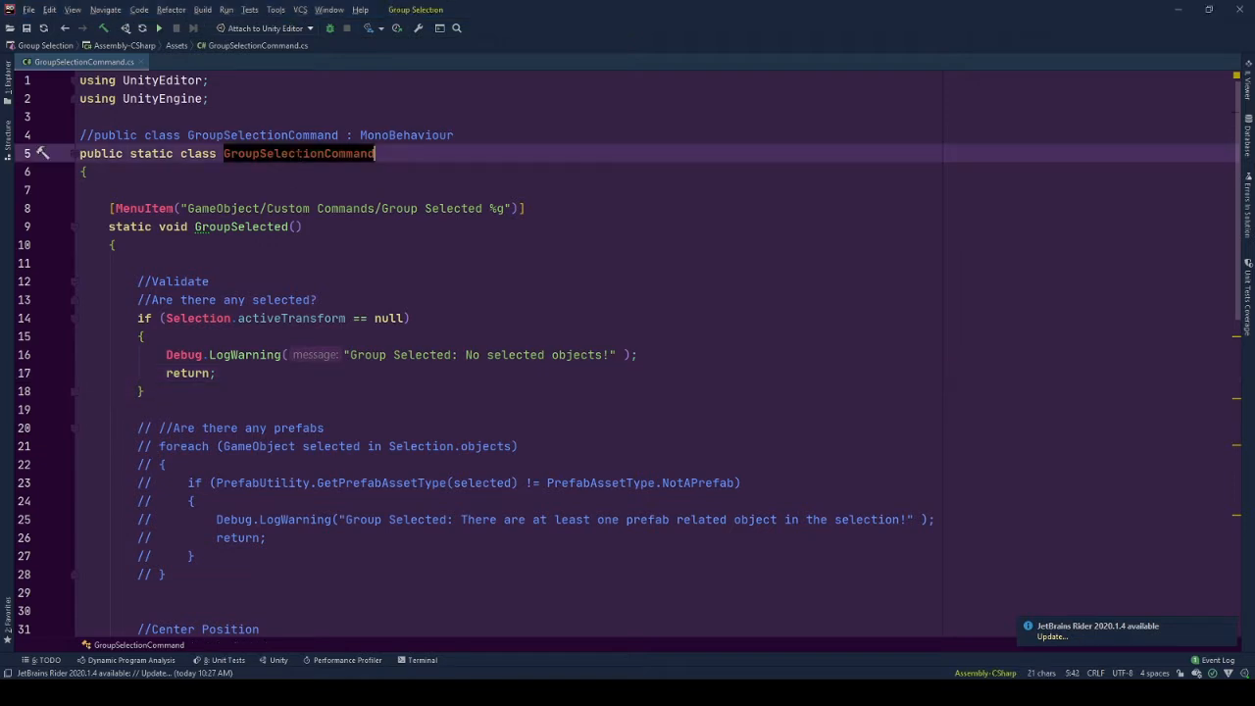
# - Open GroupSelectionCommand.cs in Rider and highlight its commented-out MonoBehaviour class declaration
pyautogui.doubleClick(151, 153)
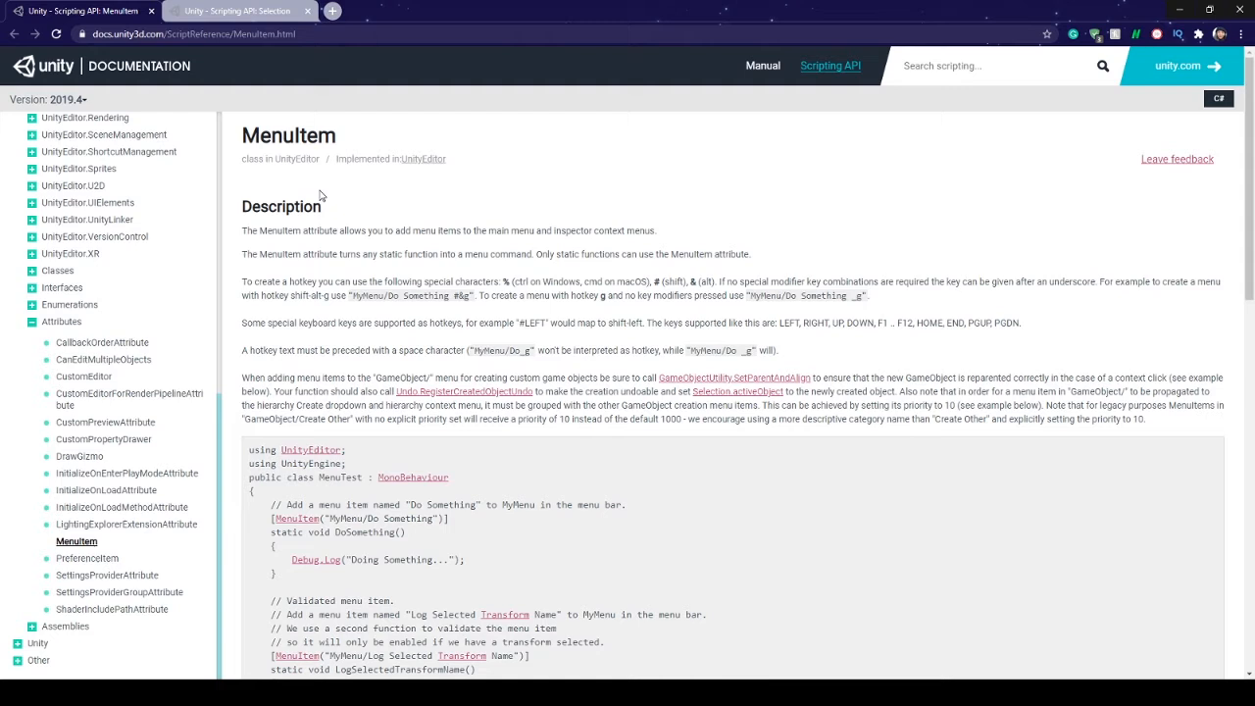
pyautogui.moveTo(252, 487)
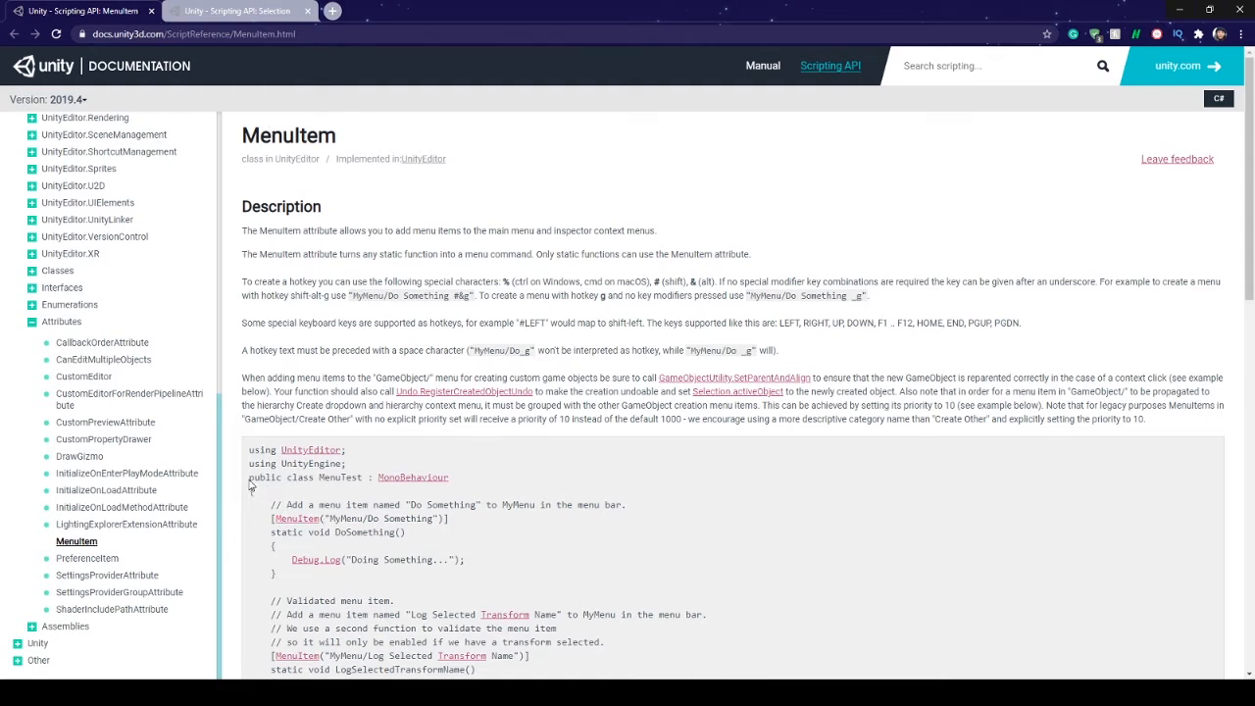
pyautogui.moveTo(399, 631)
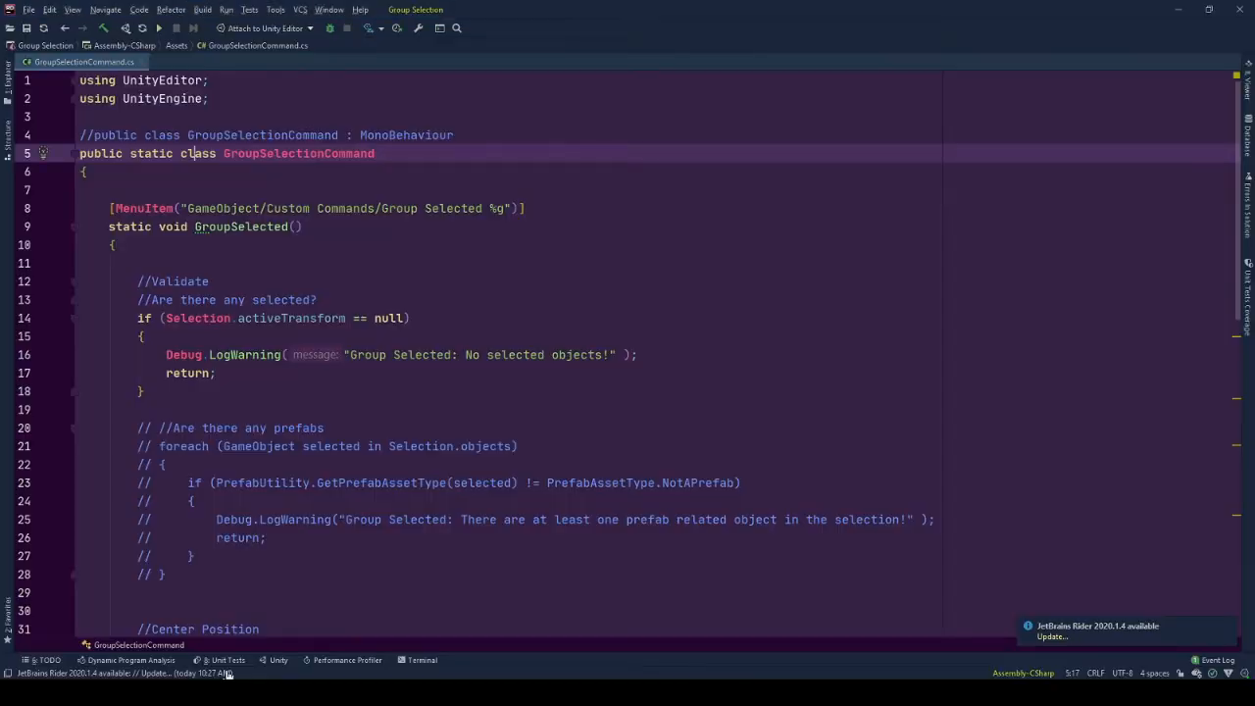
pyautogui.click(446, 135)
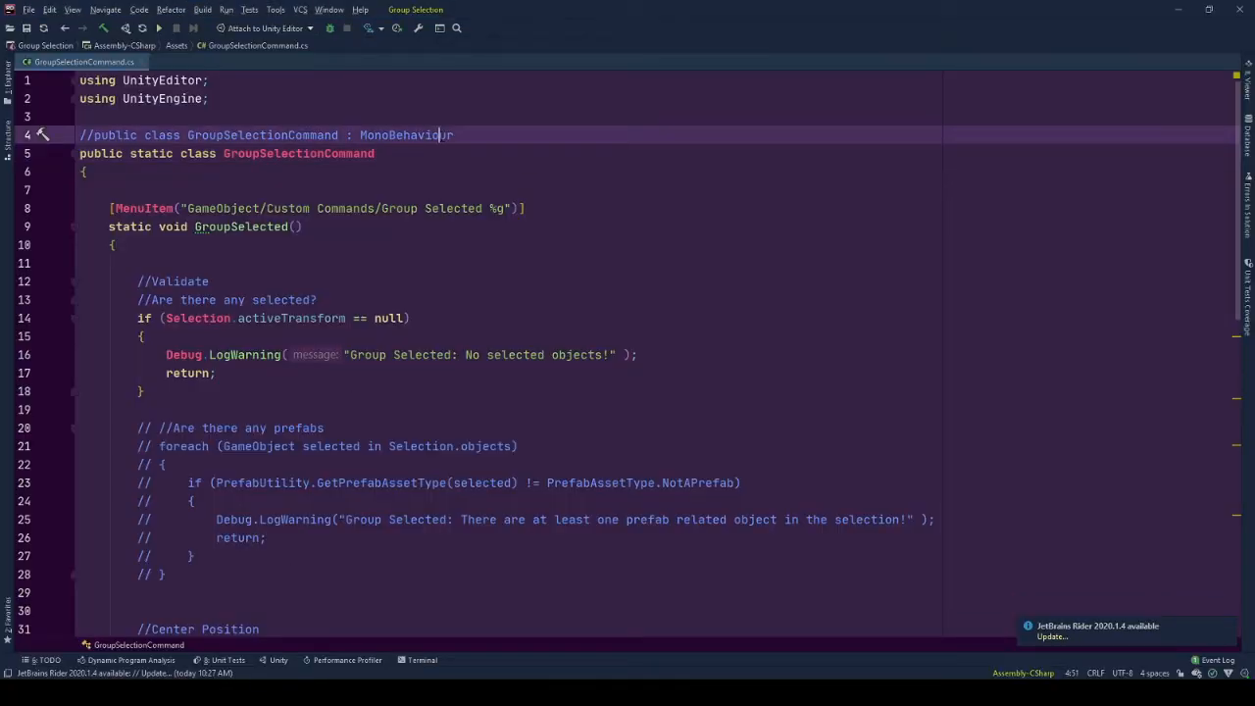
pyautogui.click(537, 153)
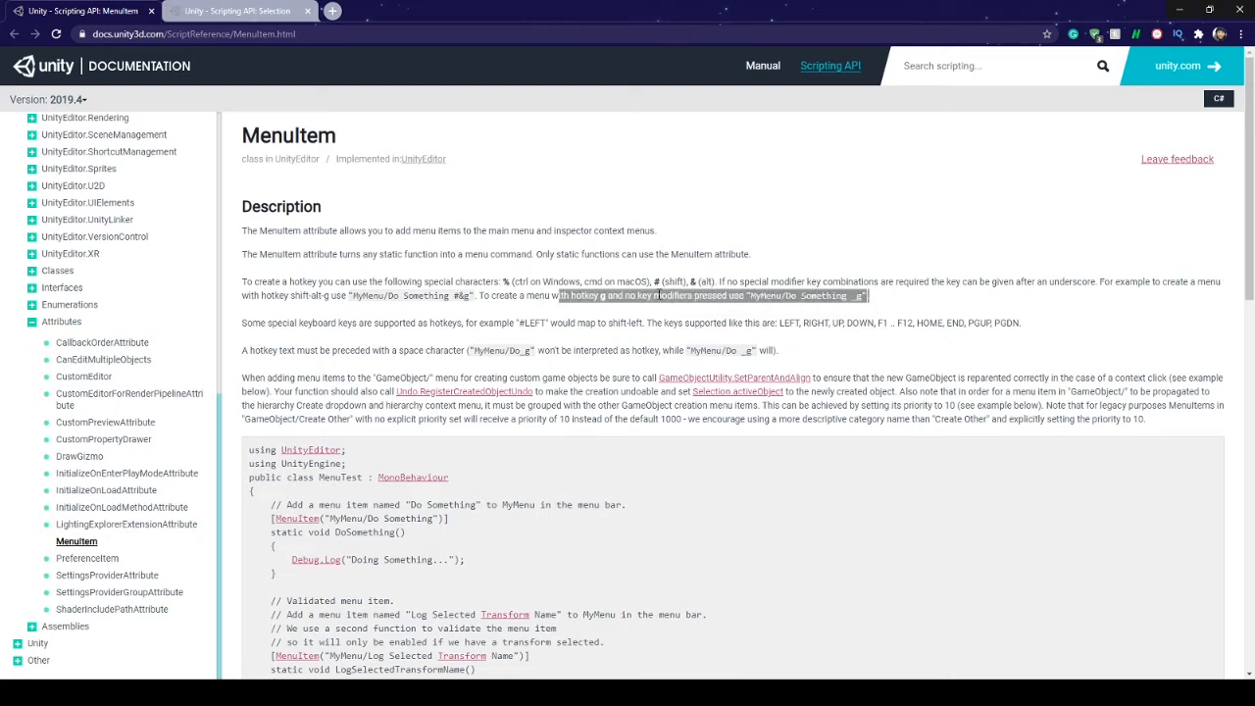
pyautogui.click(600, 295)
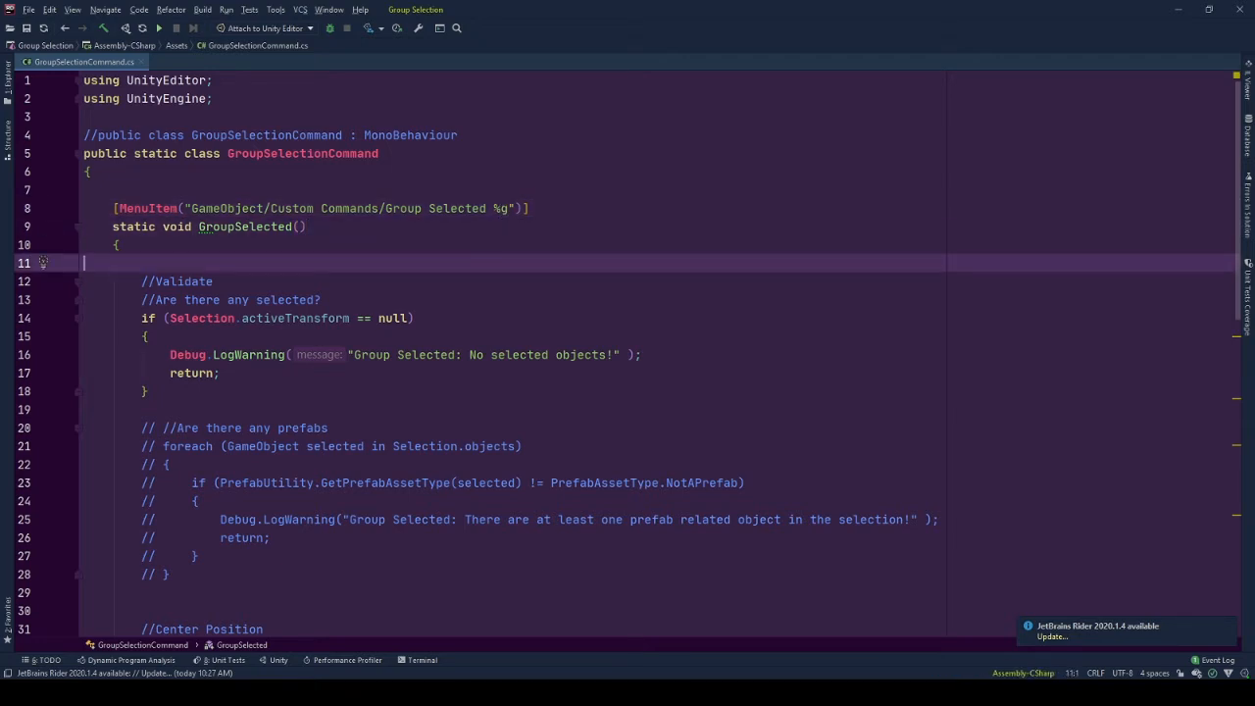
pyautogui.scroll(-3)
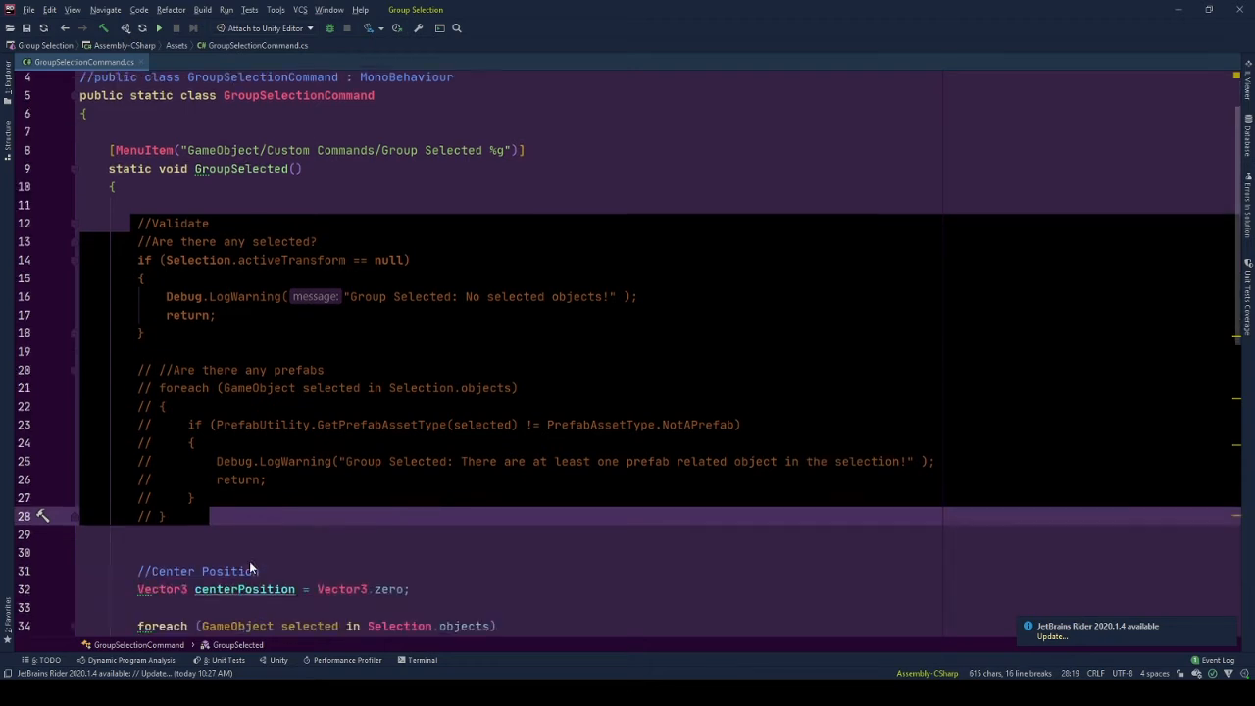
pyautogui.scroll(-3)
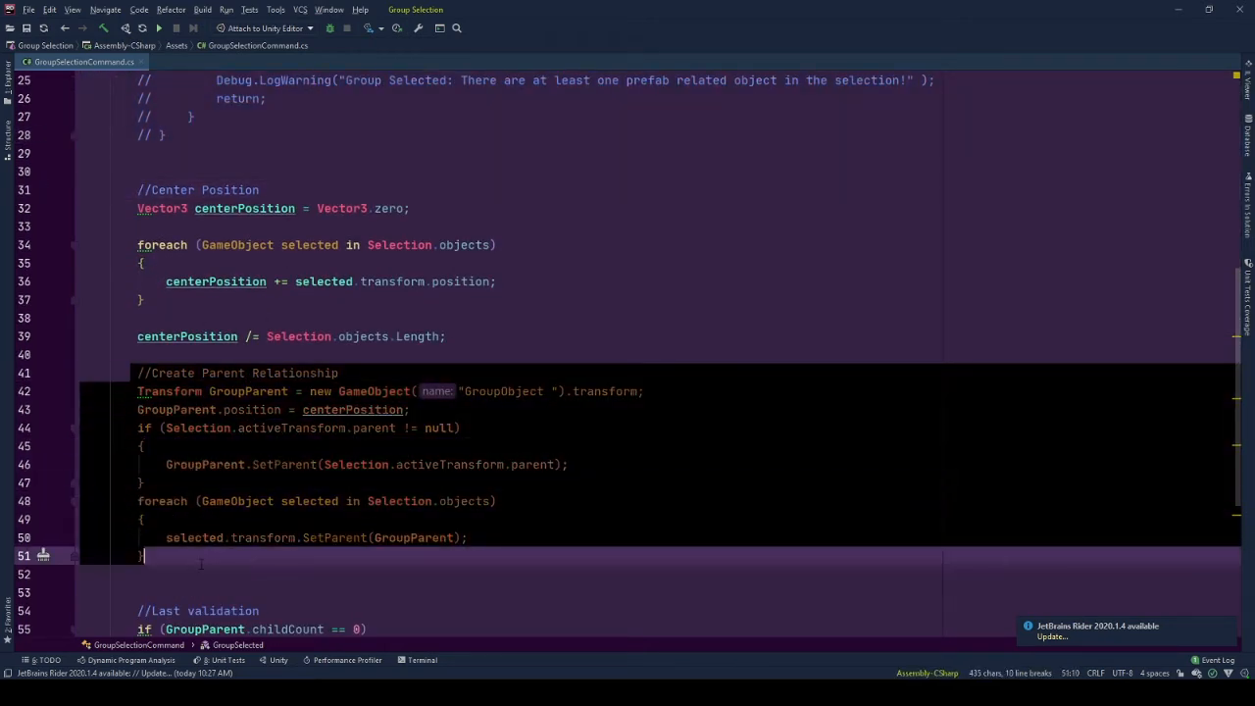
pyautogui.scroll(-3)
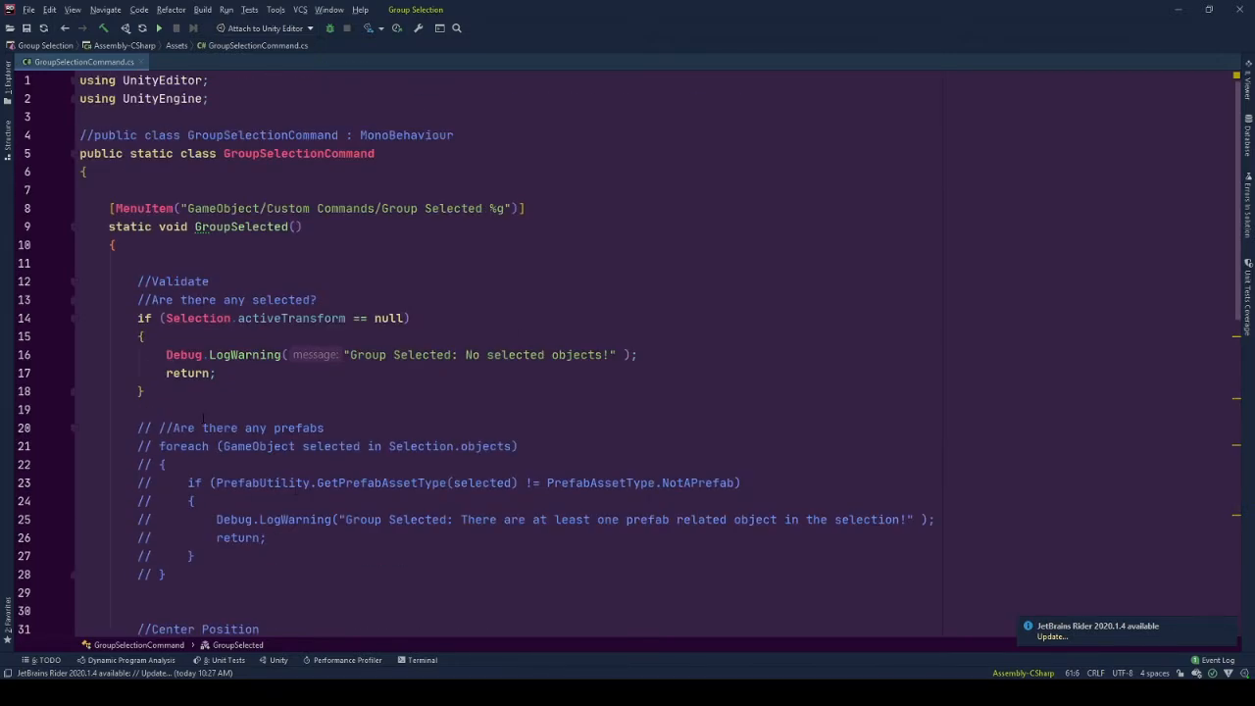
pyautogui.scroll(-3)
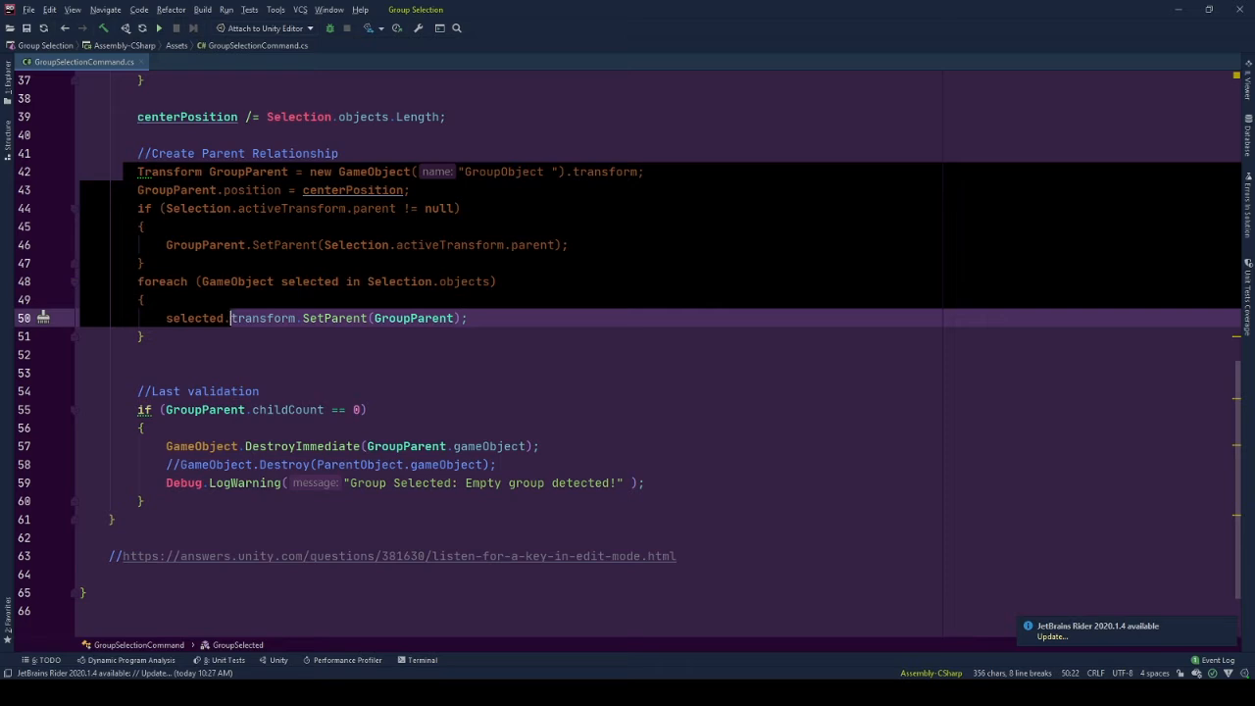
pyautogui.scroll(3)
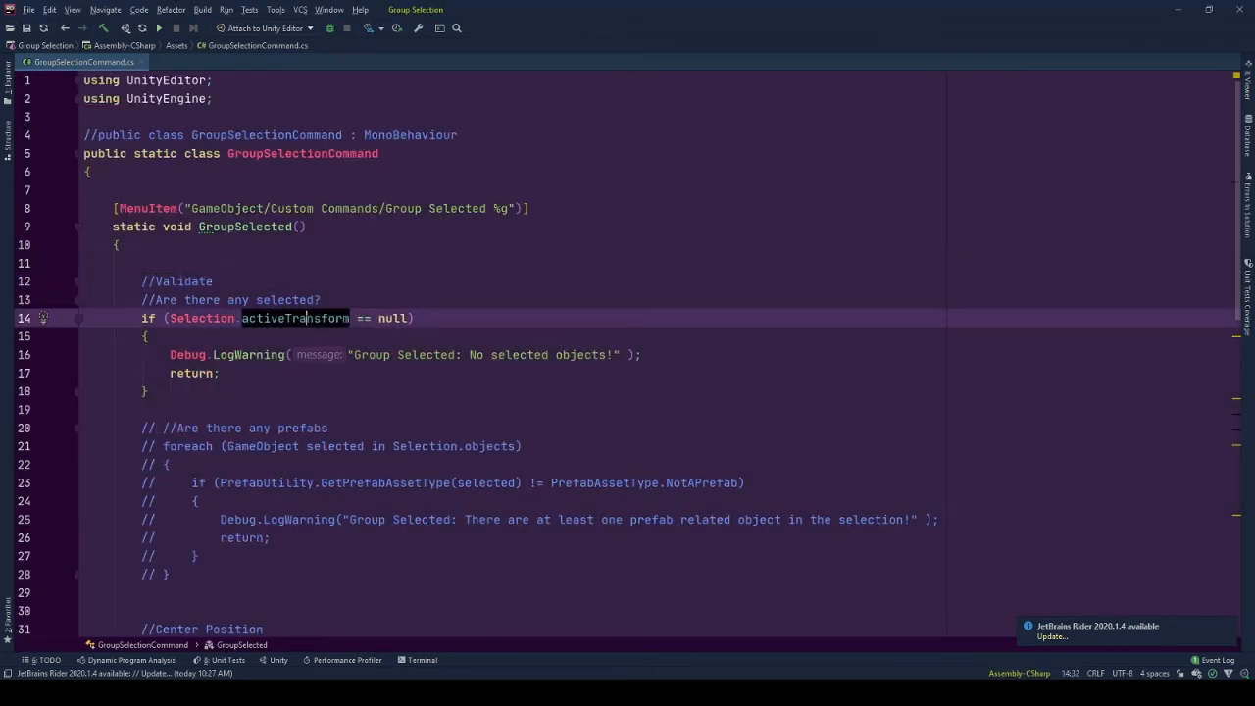
pyautogui.moveTo(294, 317)
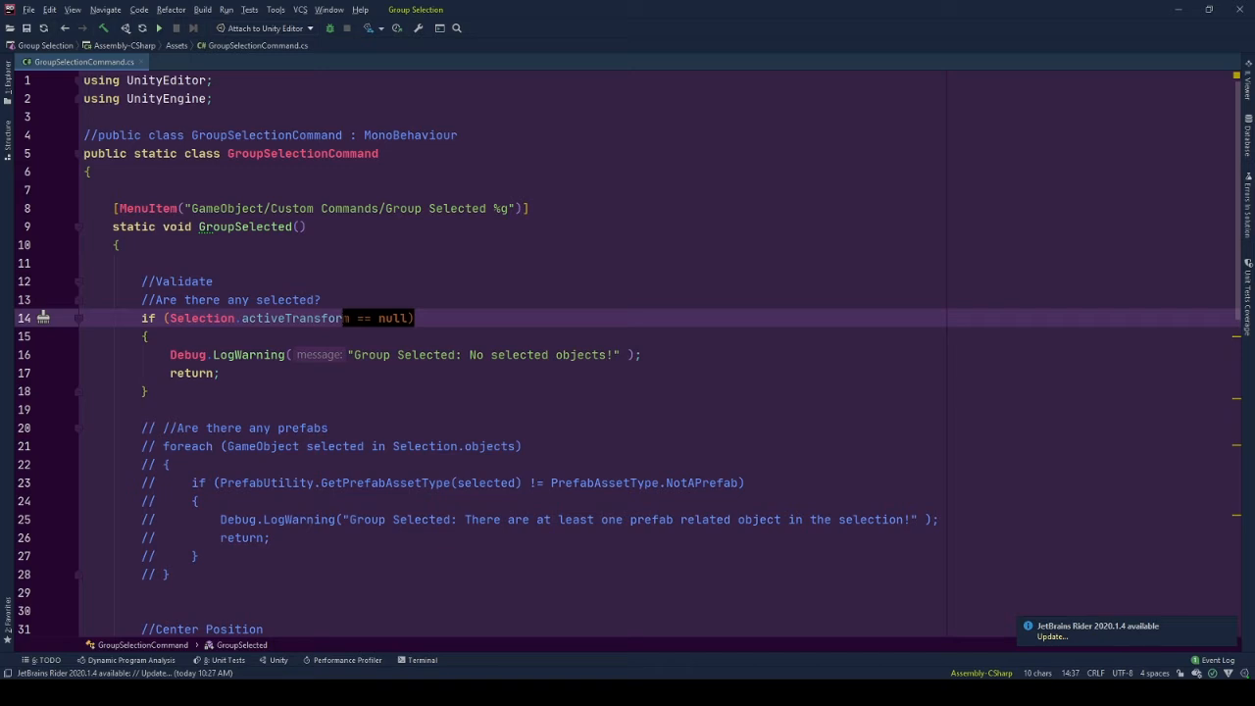
pyautogui.doubleClick(201, 318)
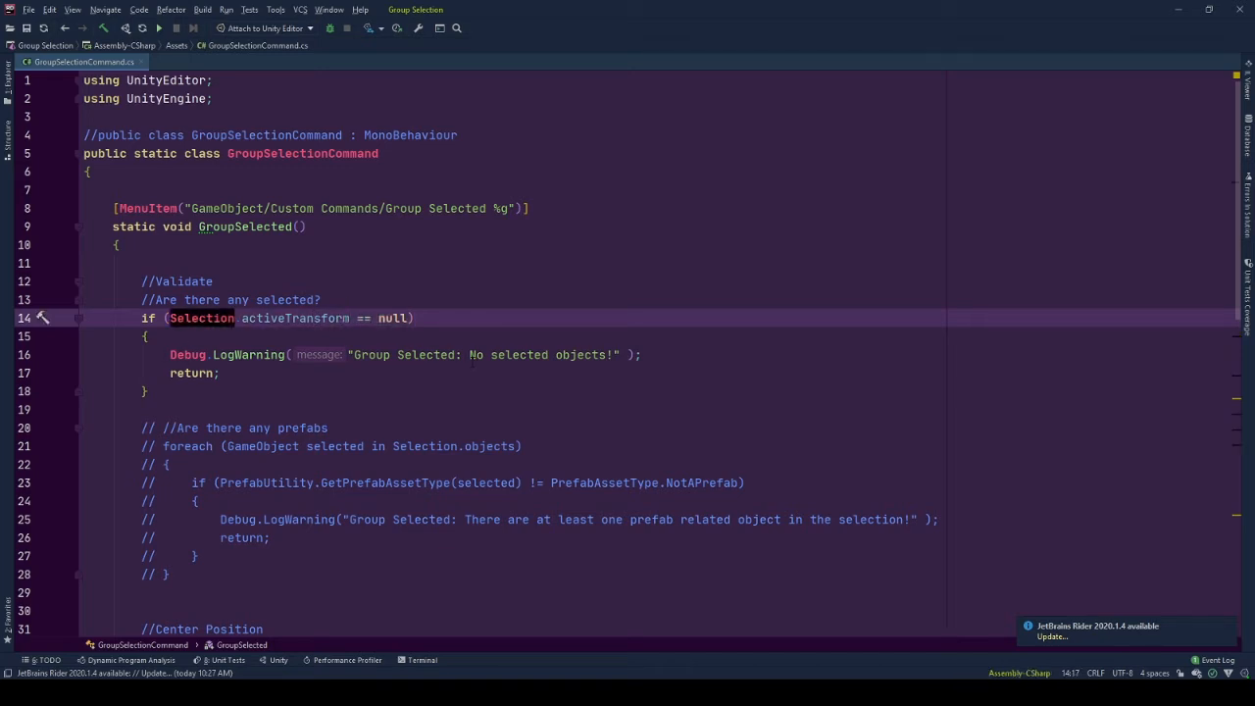
pyautogui.doubleClick(420, 355)
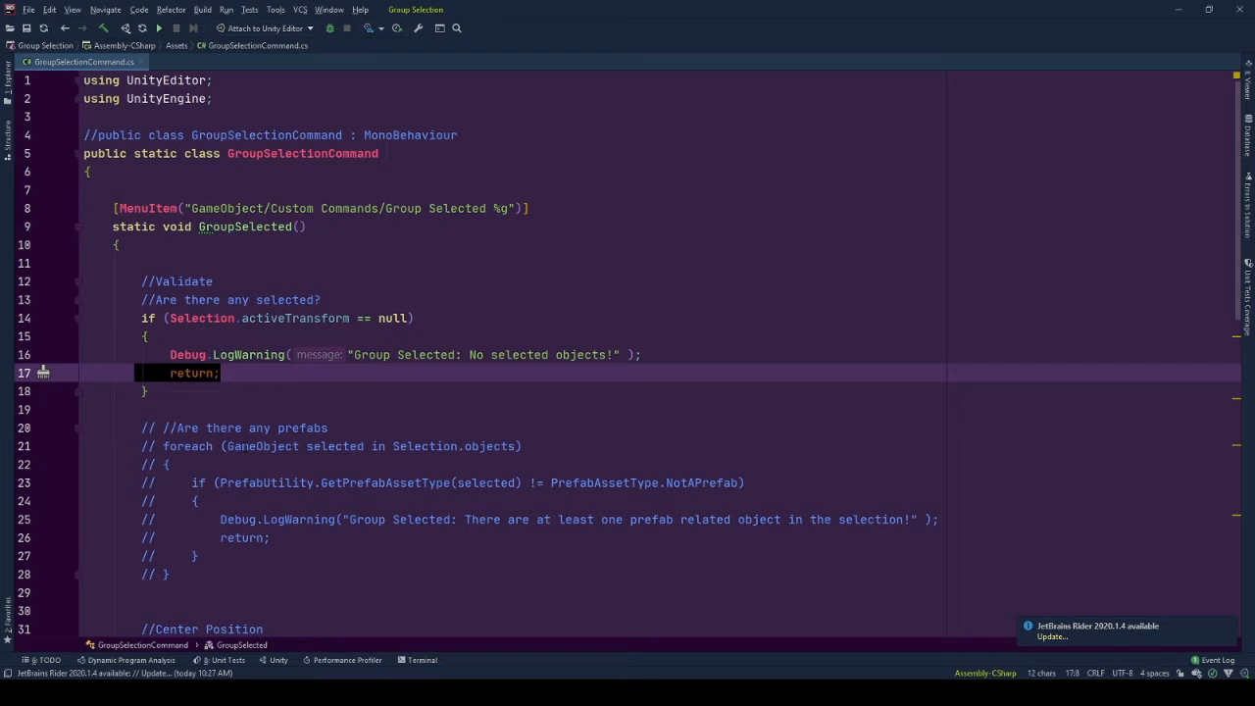
pyautogui.scroll(-3)
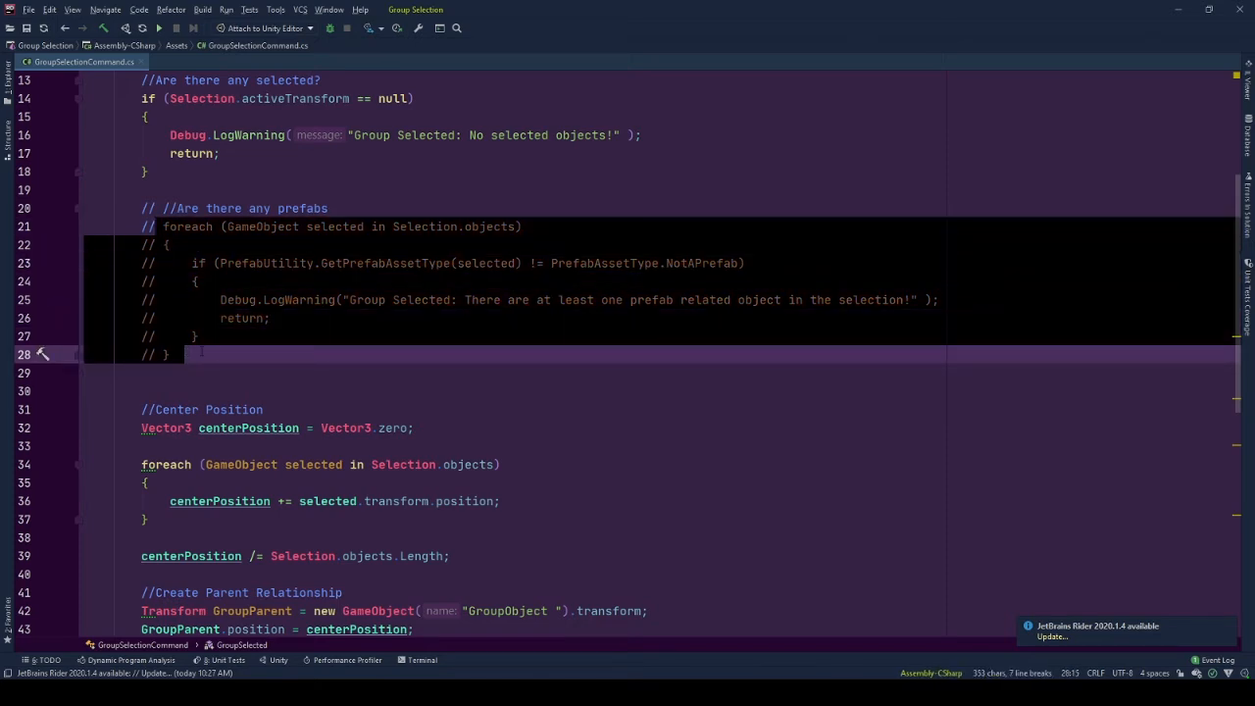
pyautogui.click(746, 263)
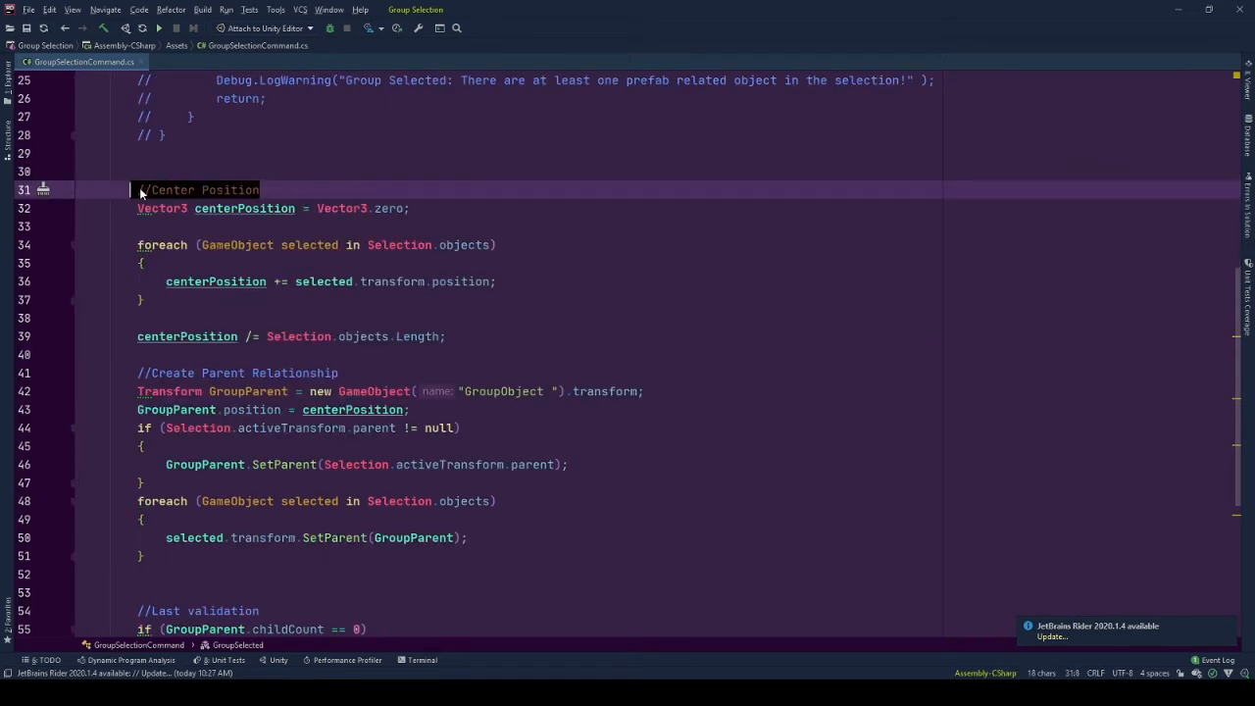
pyautogui.click(245, 208)
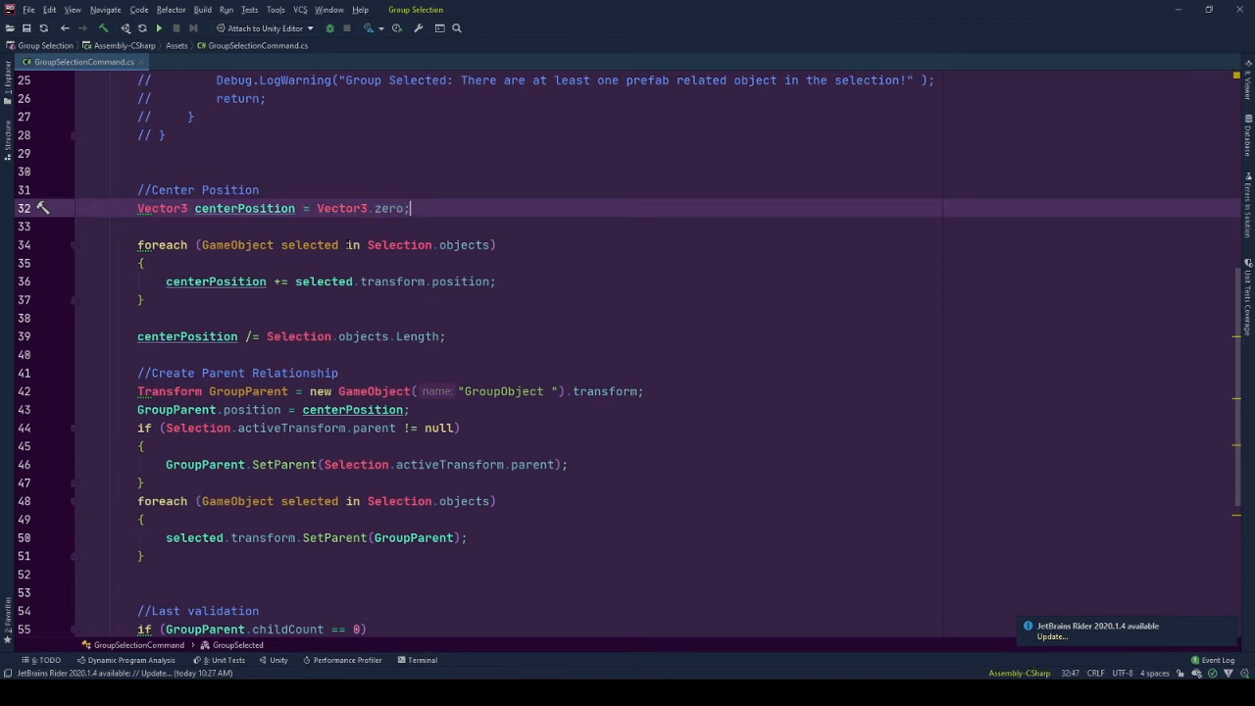
pyautogui.click(464, 245)
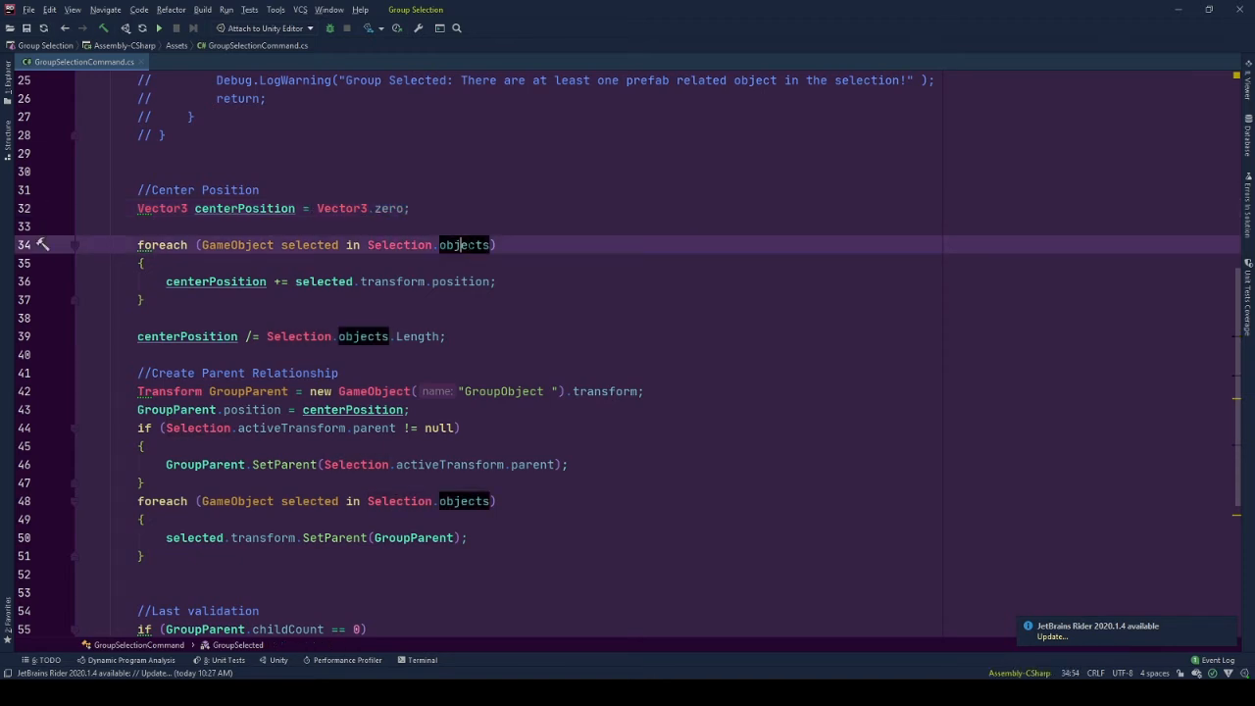
pyautogui.moveTo(464, 244)
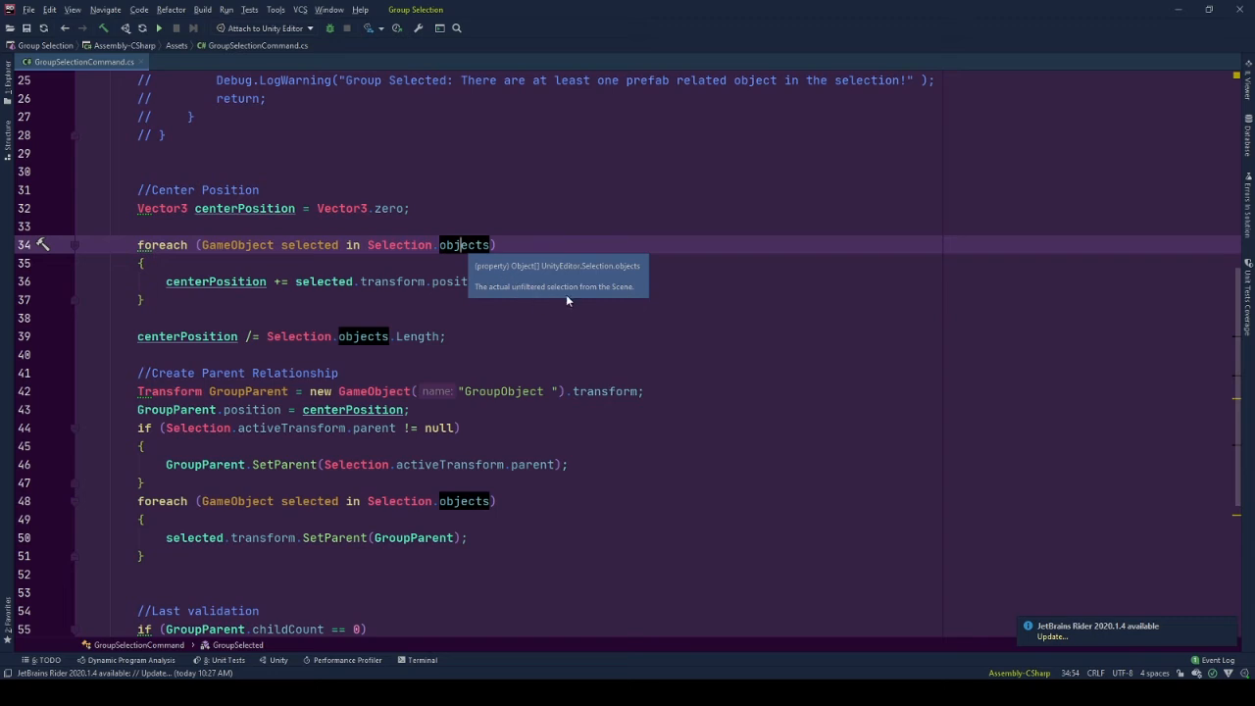
pyautogui.click(310, 244)
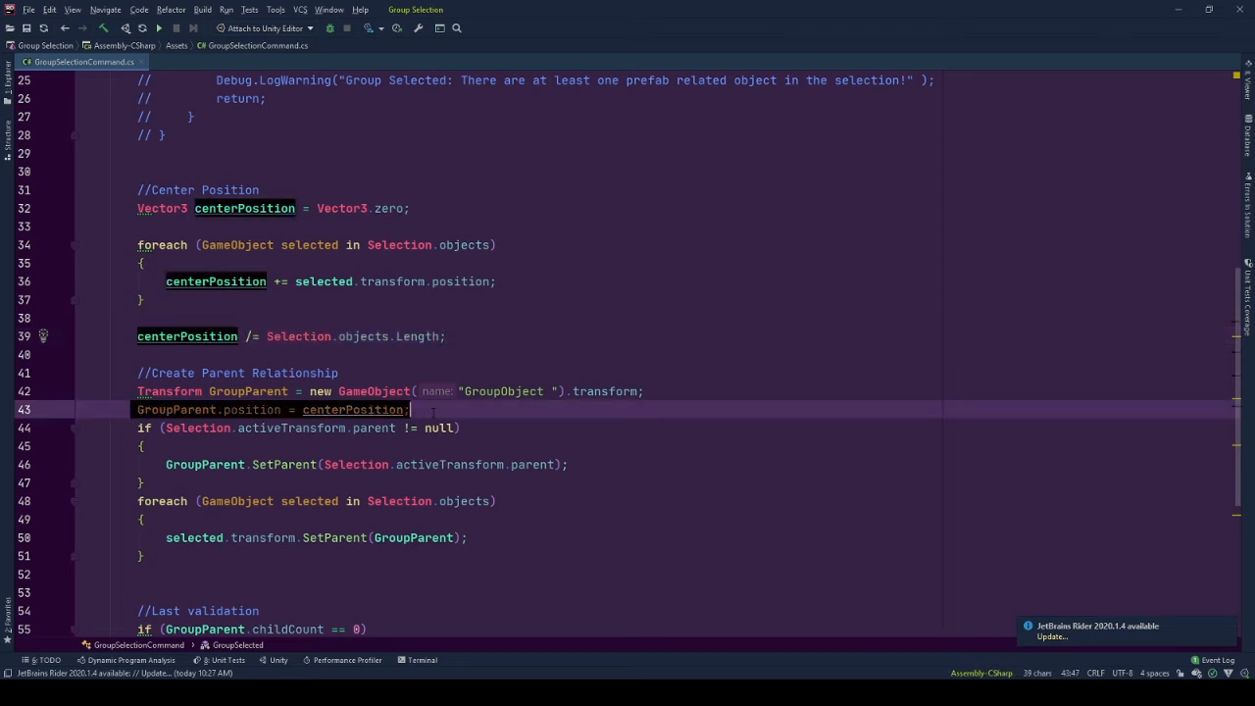
pyautogui.scroll(-3)
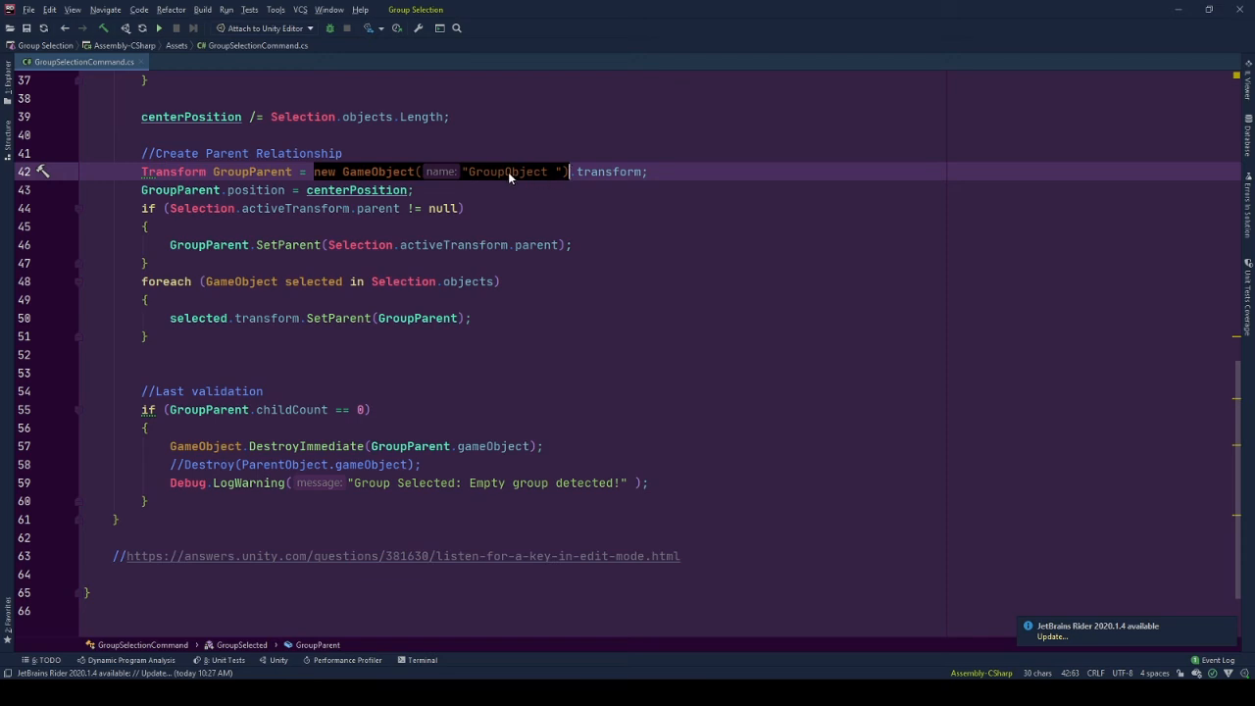
pyautogui.doubleClick(506, 172)
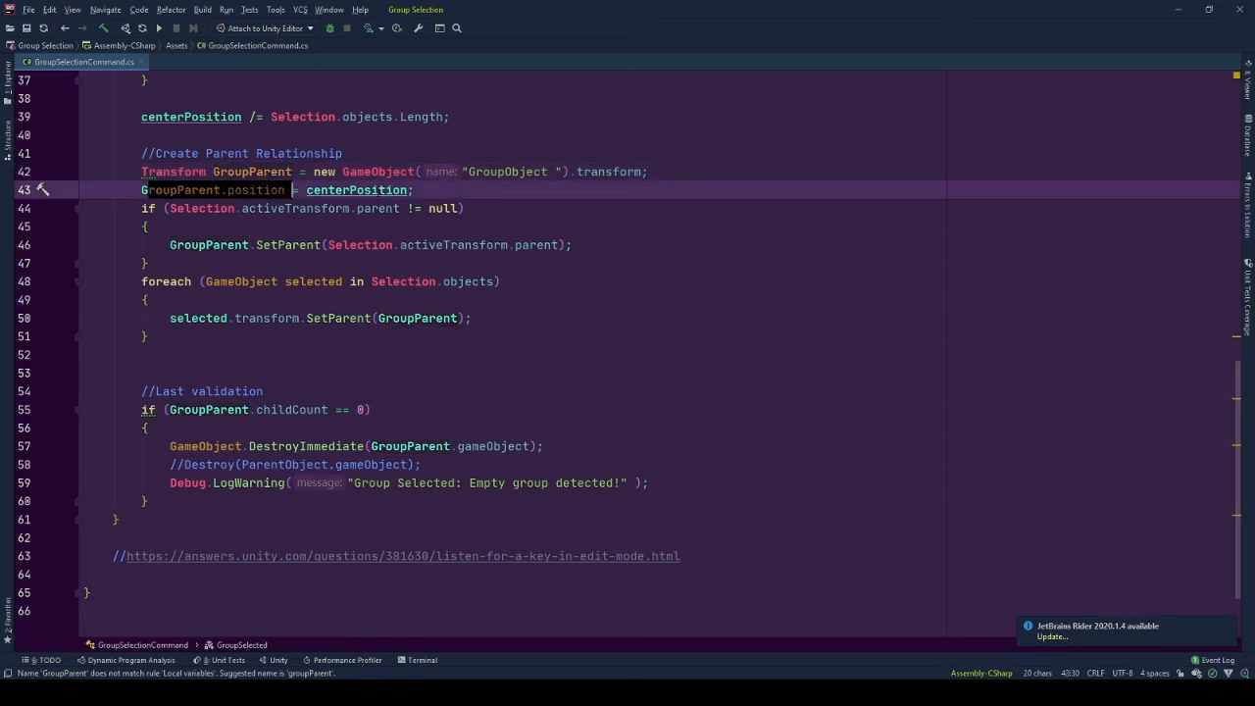
pyautogui.doubleClick(357, 189)
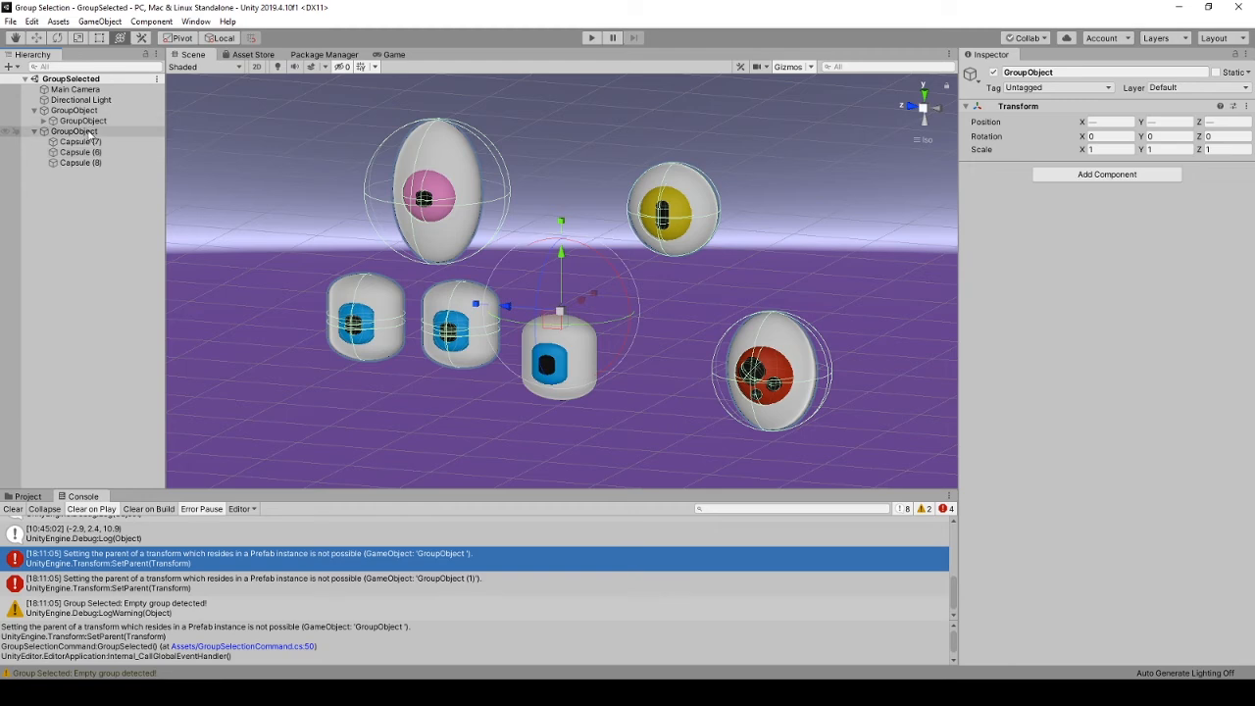
# - Inspect the SetParent prefab-parenting error message in the Console
pyautogui.click(74, 120)
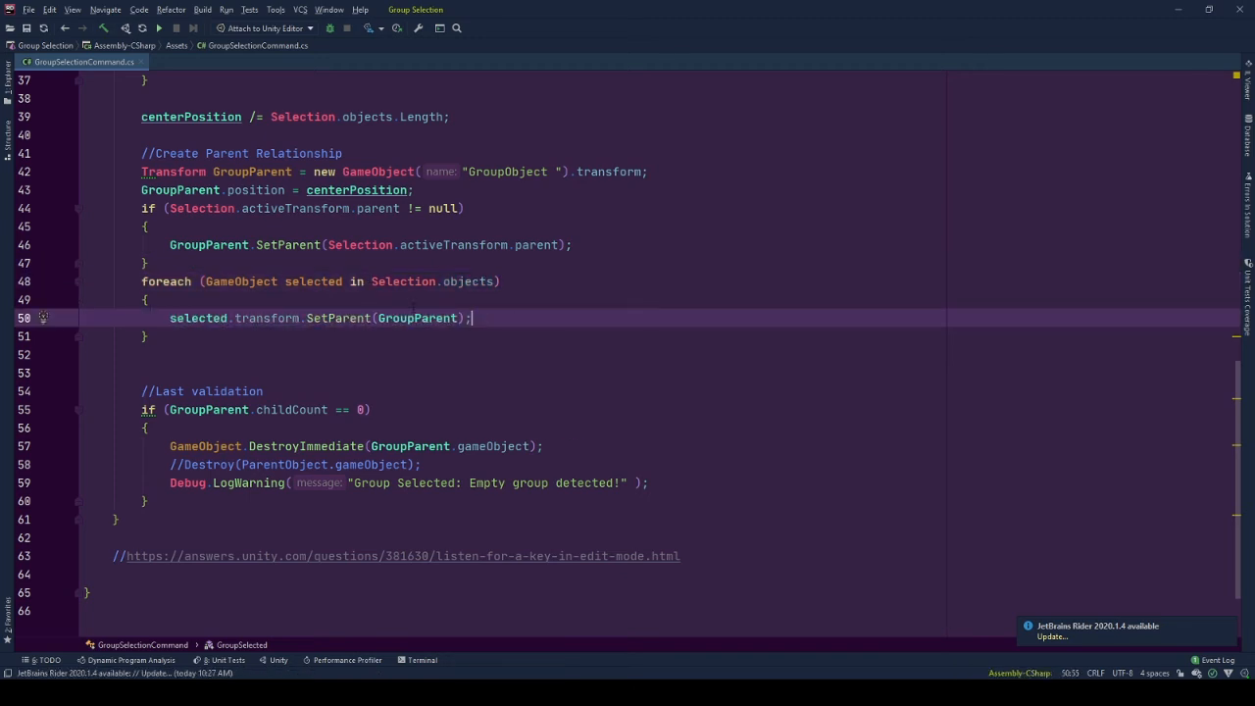
pyautogui.scroll(-3)
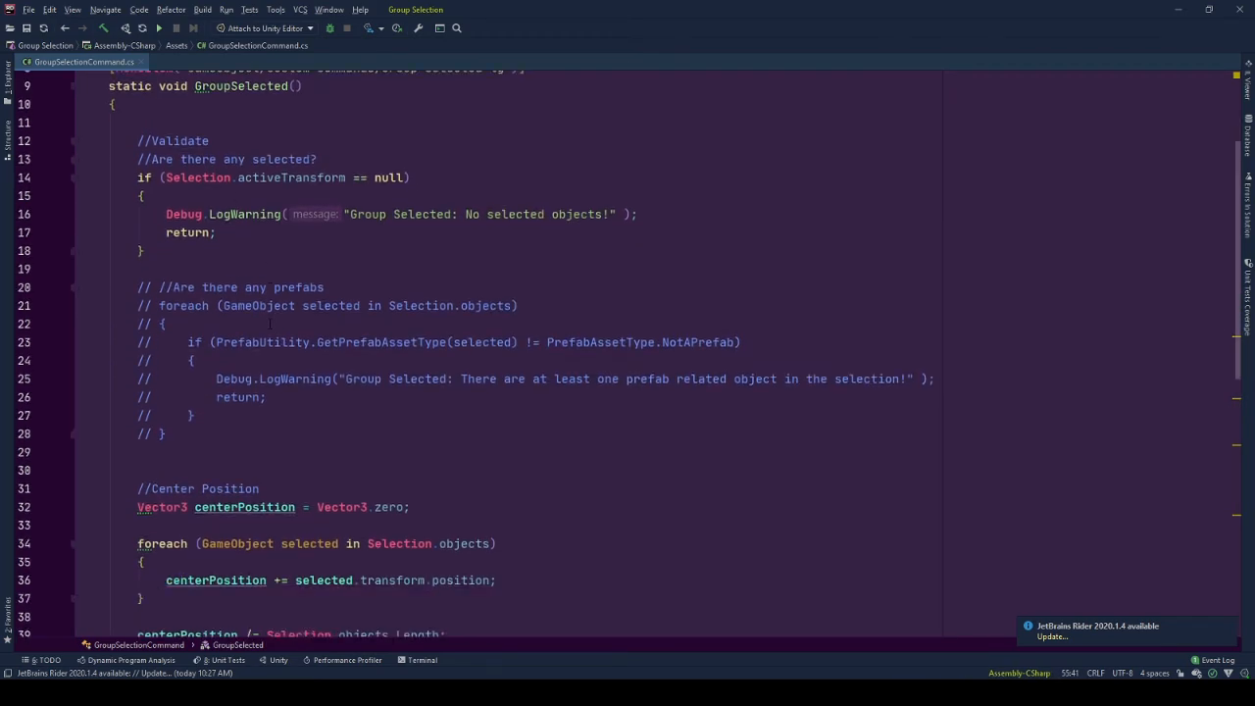
pyautogui.scroll(-3)
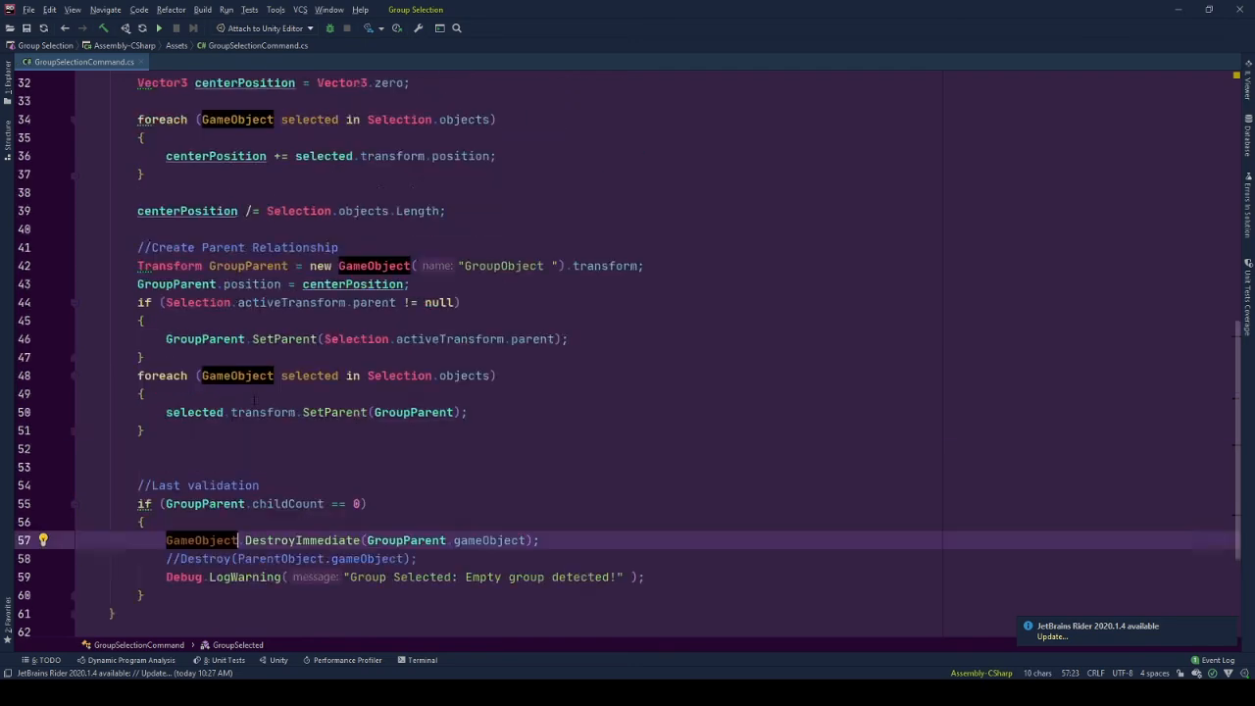
pyautogui.scroll(3)
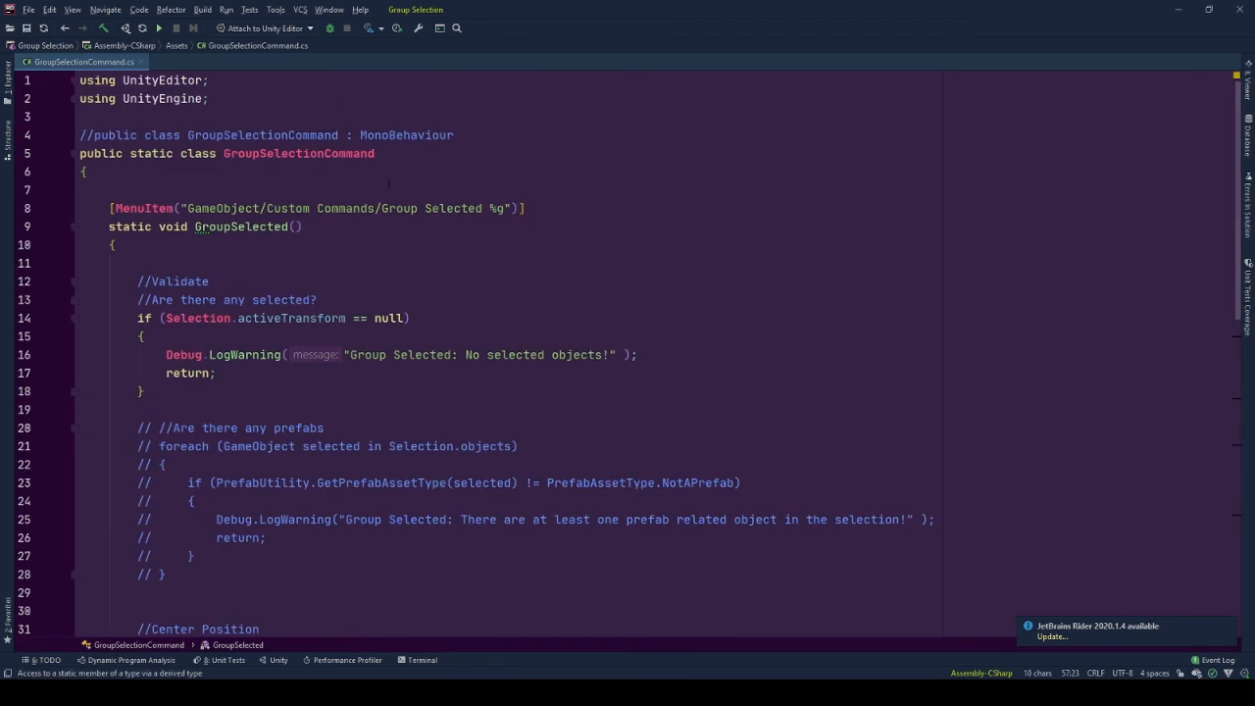
pyautogui.scroll(-3)
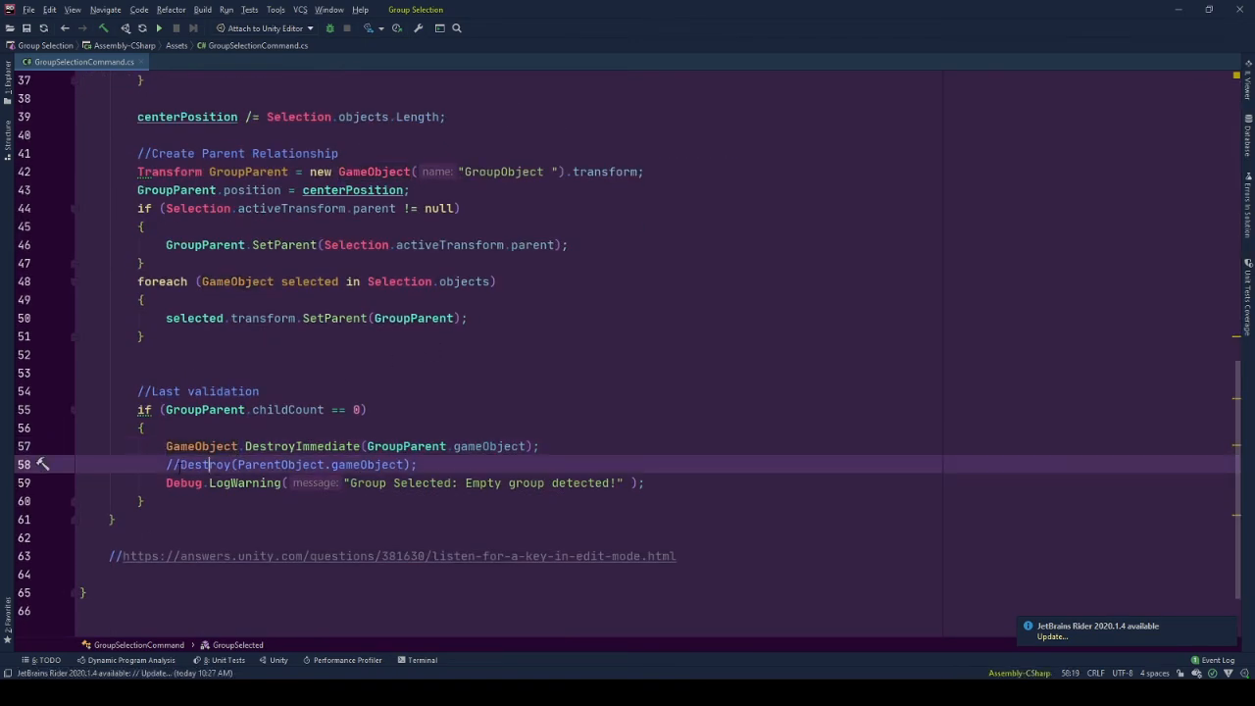
pyautogui.doubleClick(303, 446)
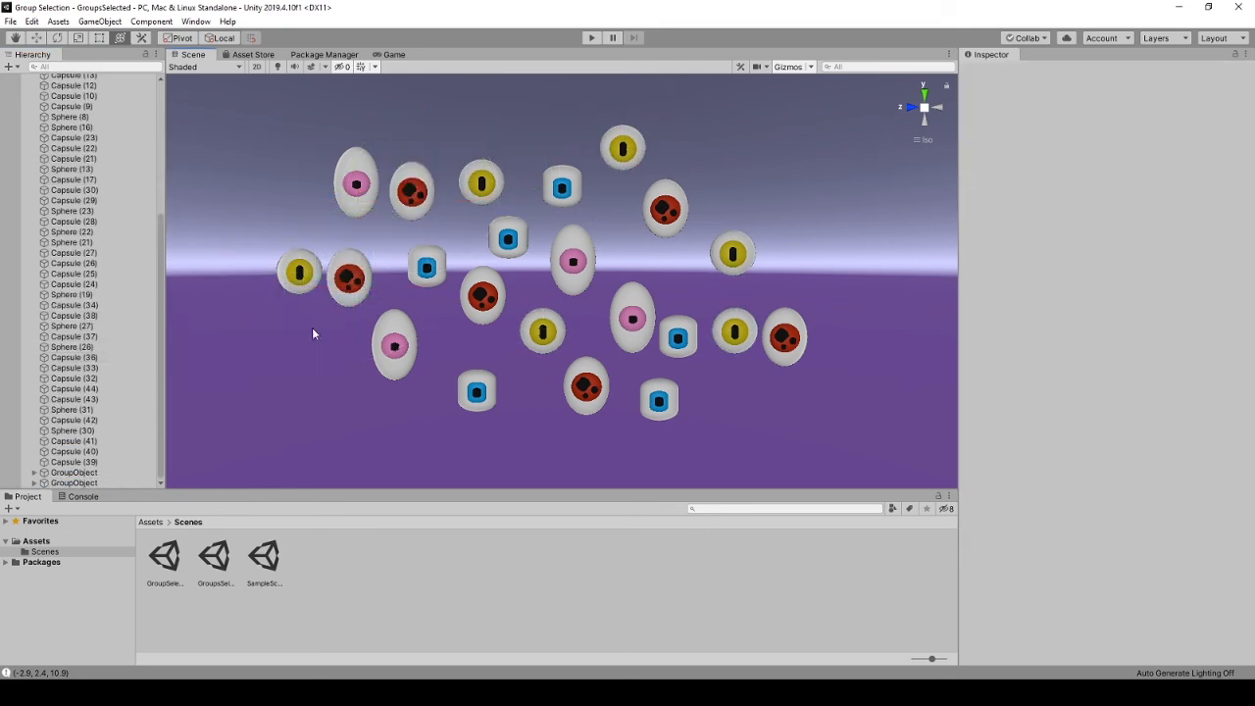
# - Group the selected eye pieces, expand the parent GroupObject, and select one nested subgroup
pyautogui.click(586, 387)
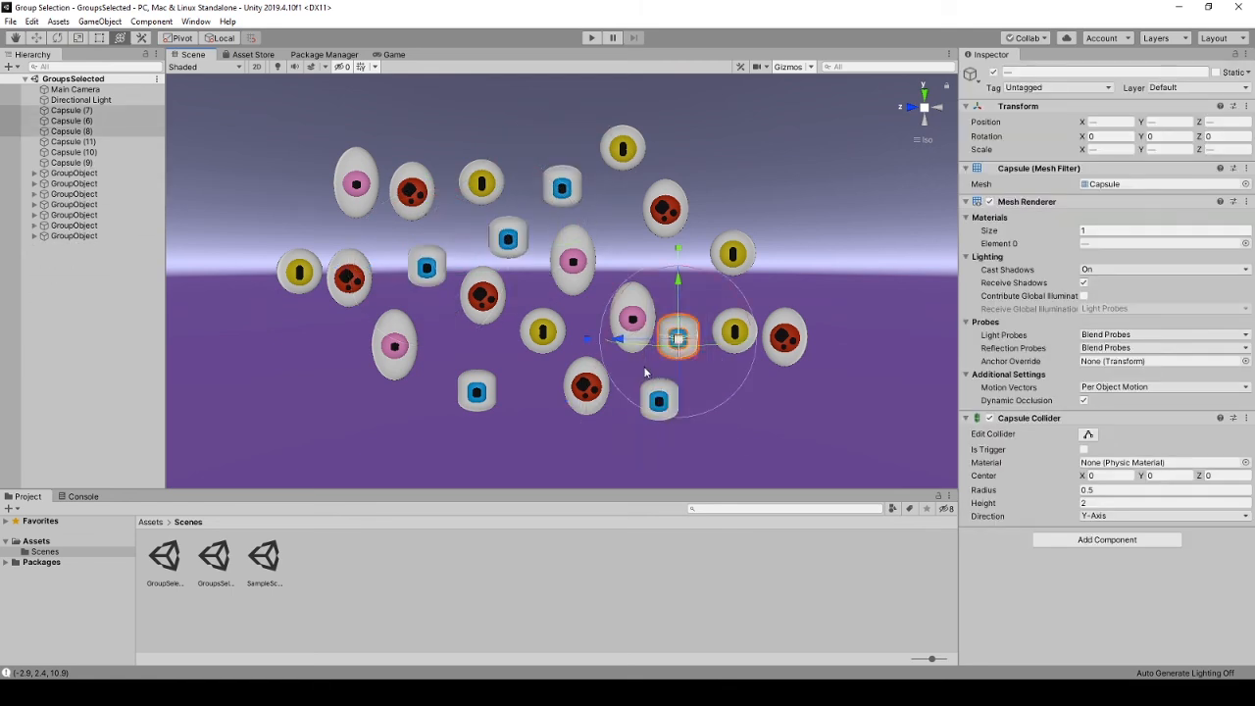
pyautogui.click(74, 141)
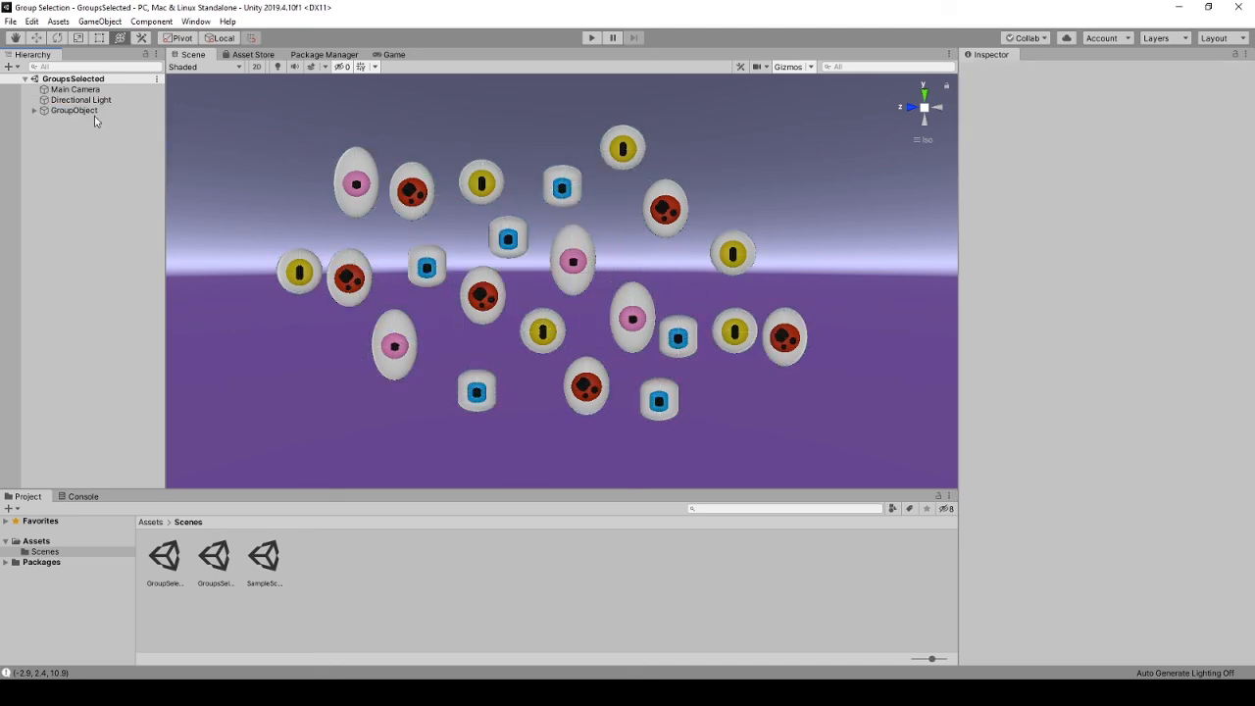
pyautogui.click(34, 110)
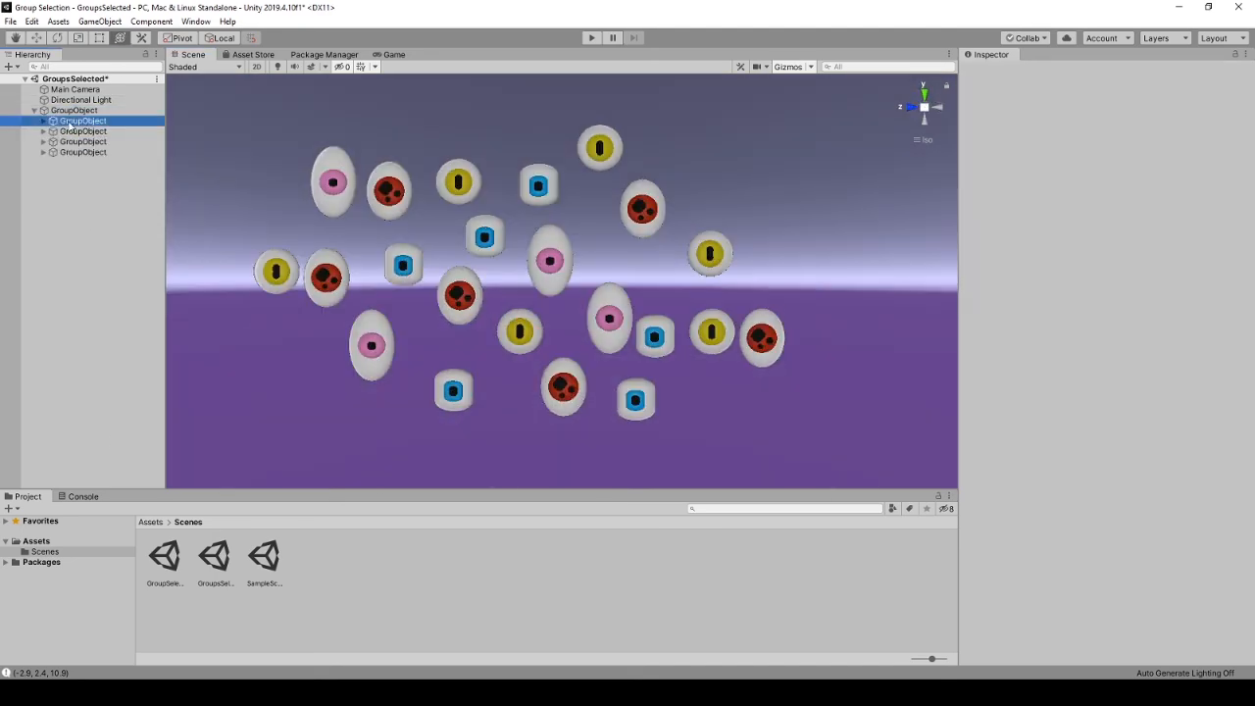
pyautogui.click(83, 131)
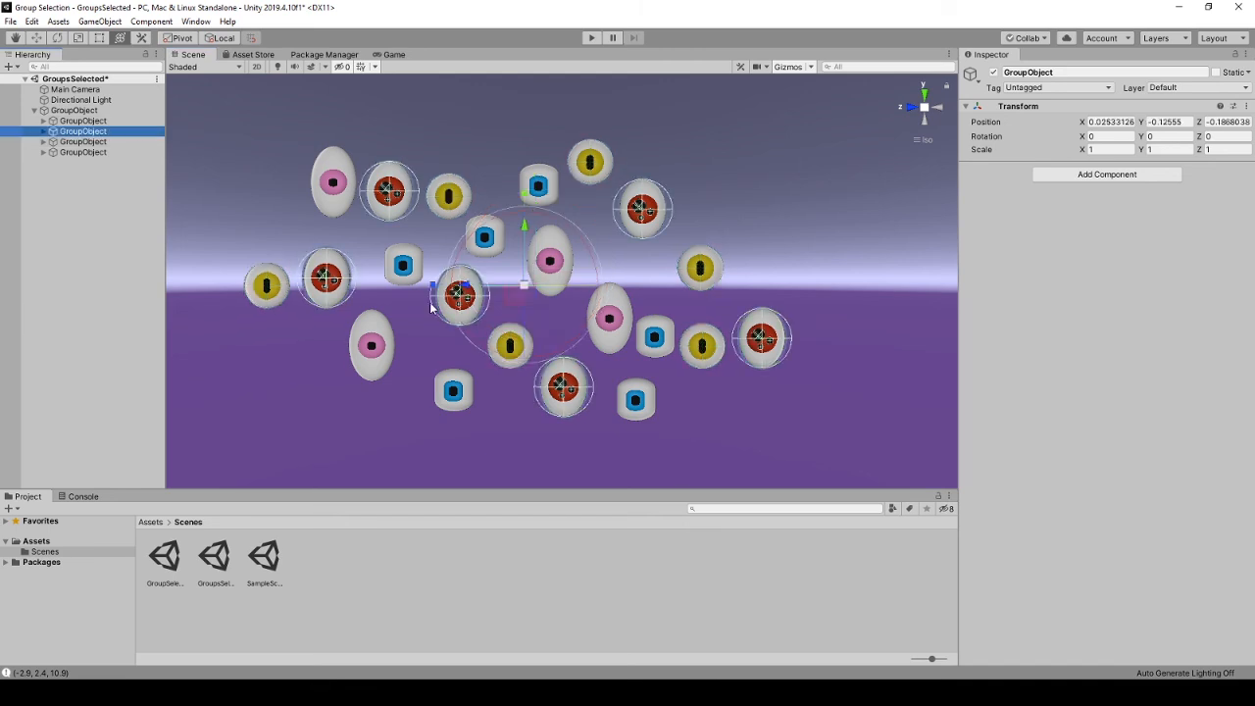